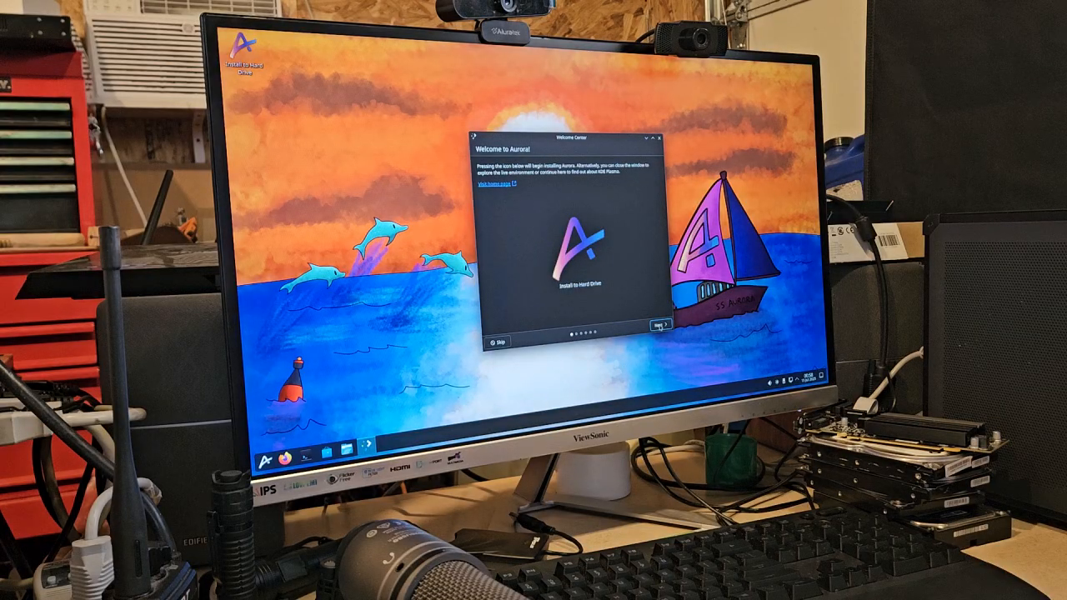
Step through the four remaining Welcome Center pages and finish to close the window
click(657, 323)
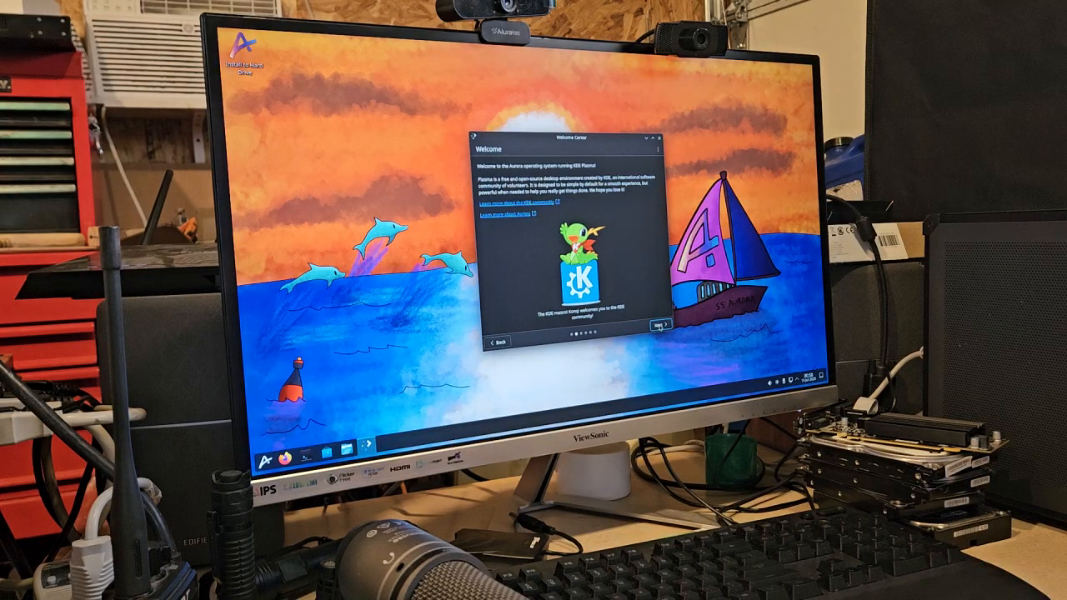
click(657, 325)
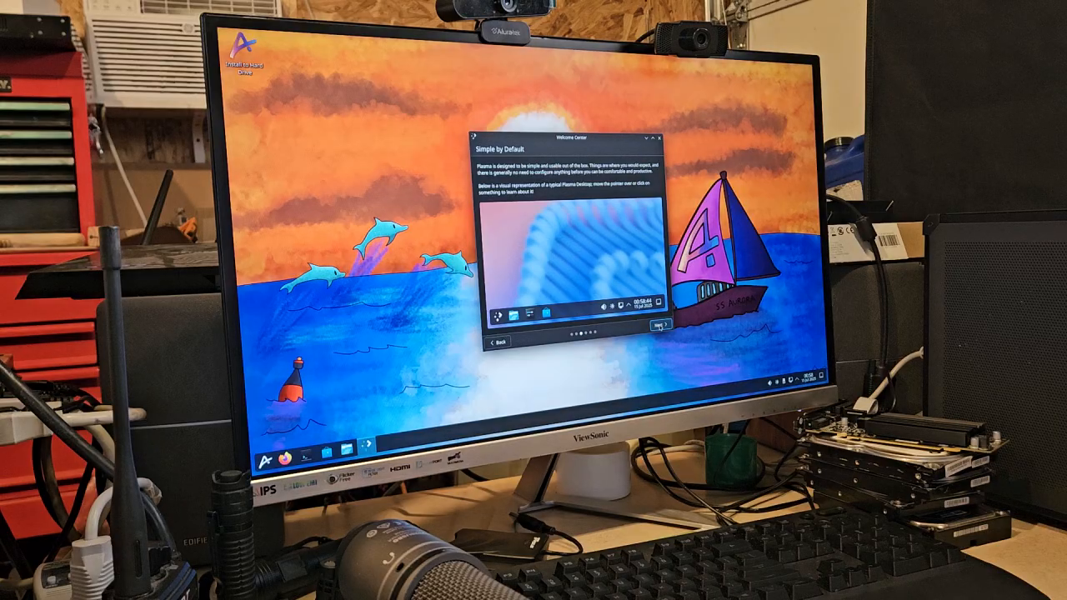
click(656, 323)
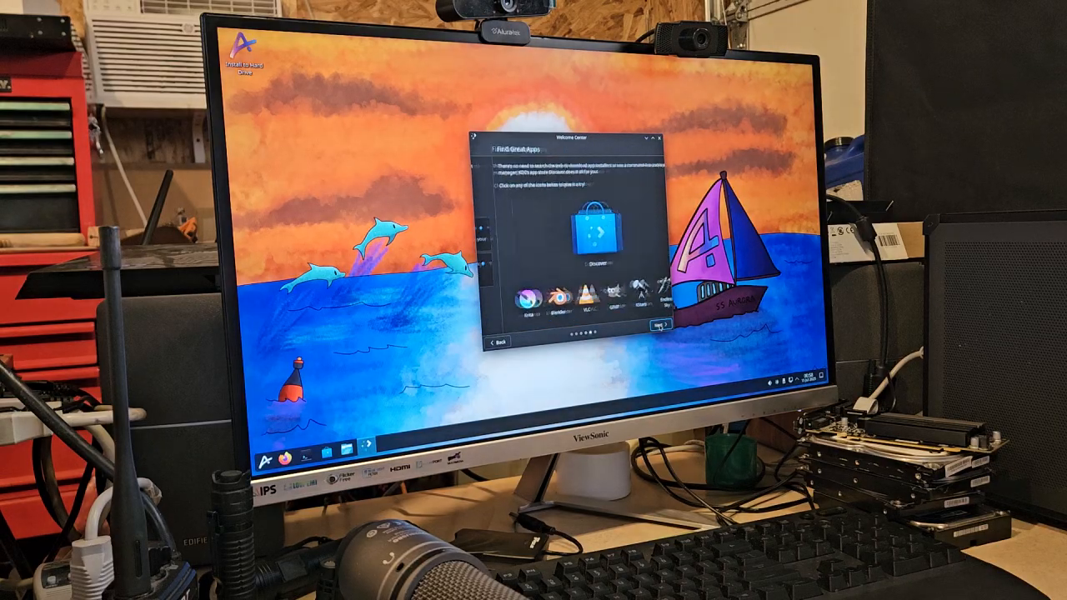
click(657, 325)
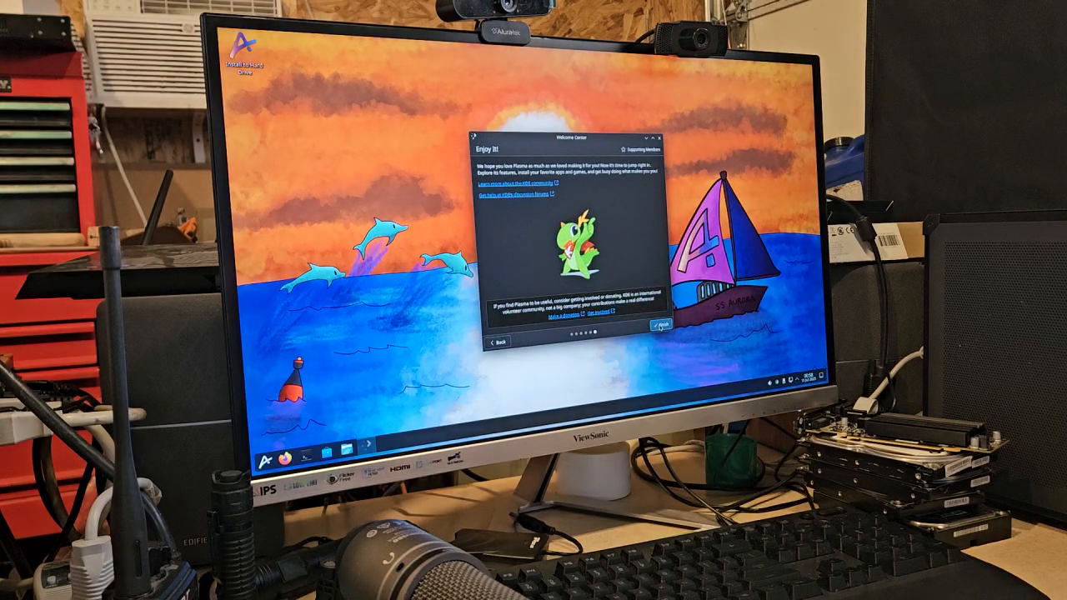
click(657, 325)
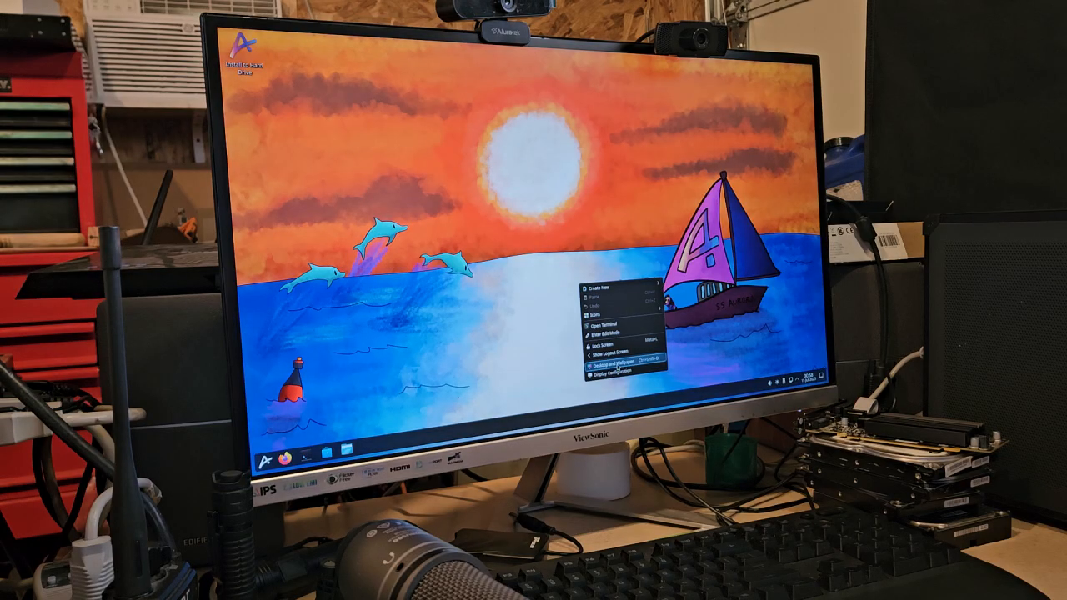
In Desktop and Wallpaper settings, preview images and confirm the default sunset sailboat wallpaper
click(601, 363)
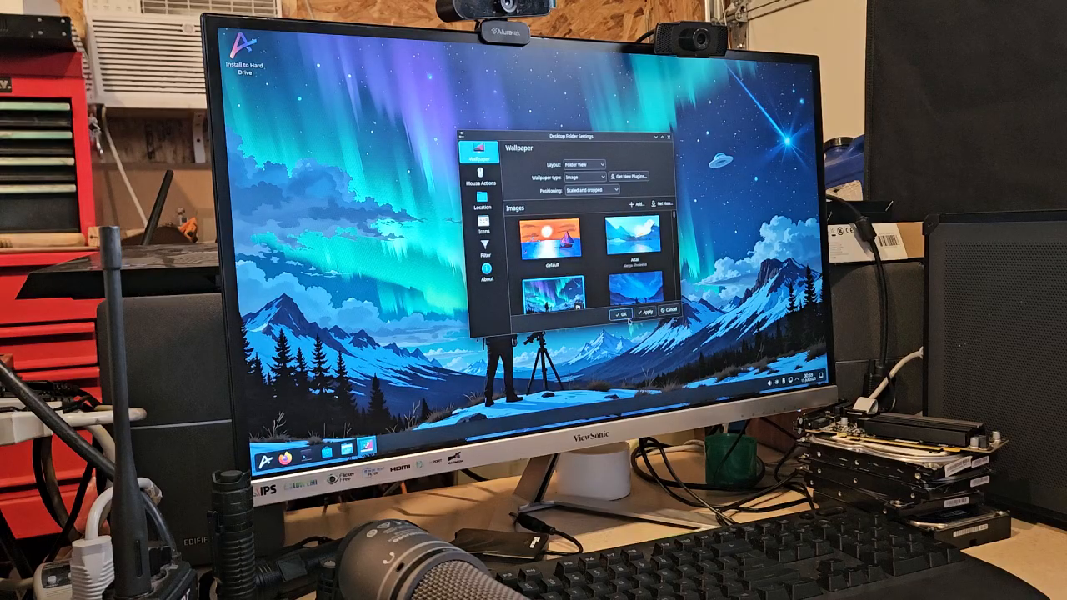
click(560, 242)
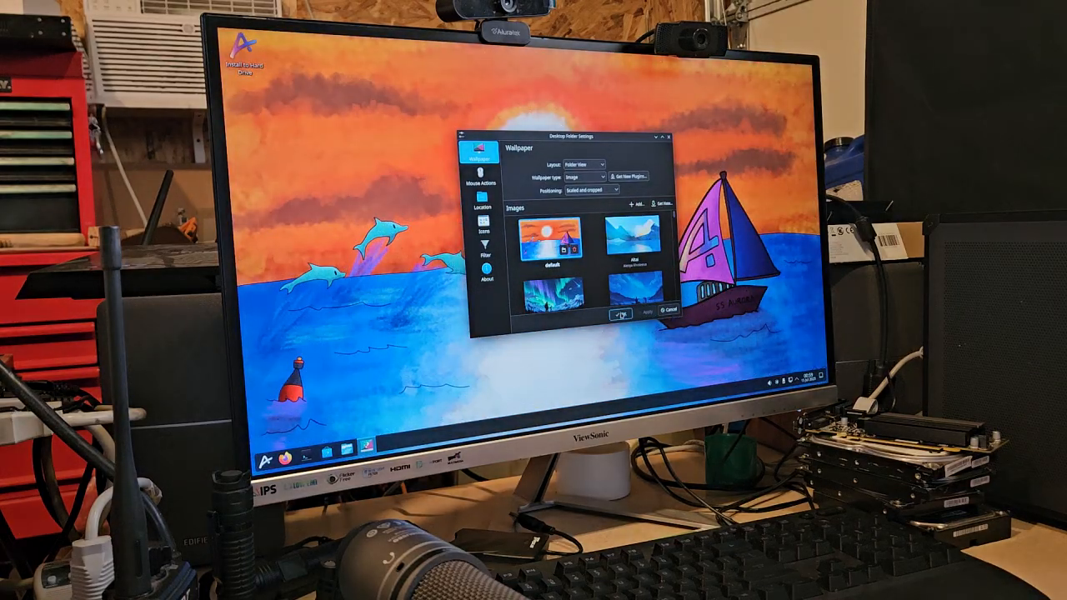
click(620, 310)
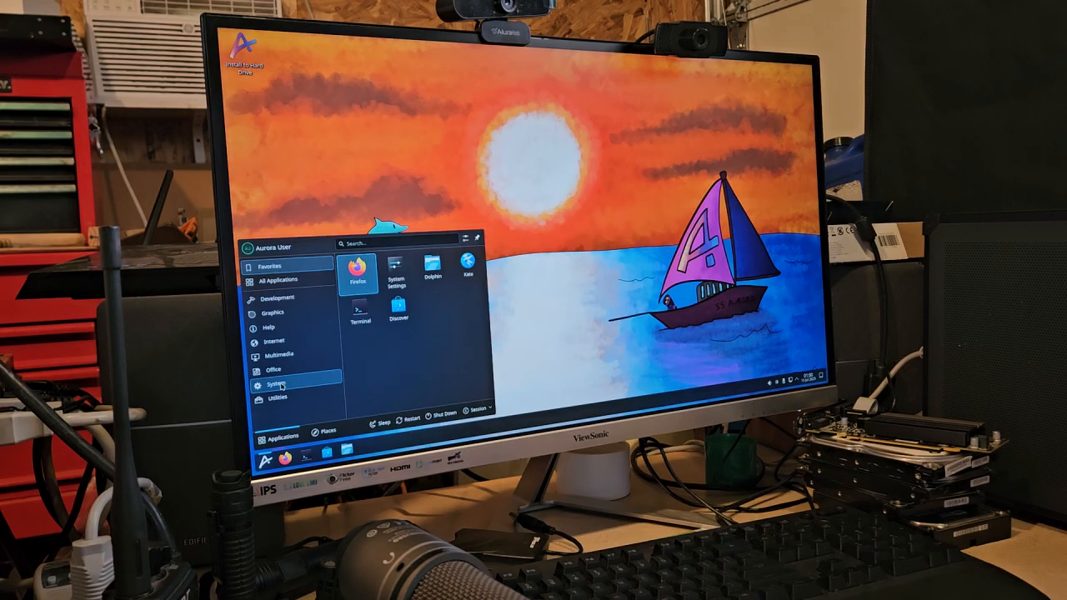
Show the launcher's System category and scroll its application list toward Warehouse
click(273, 380)
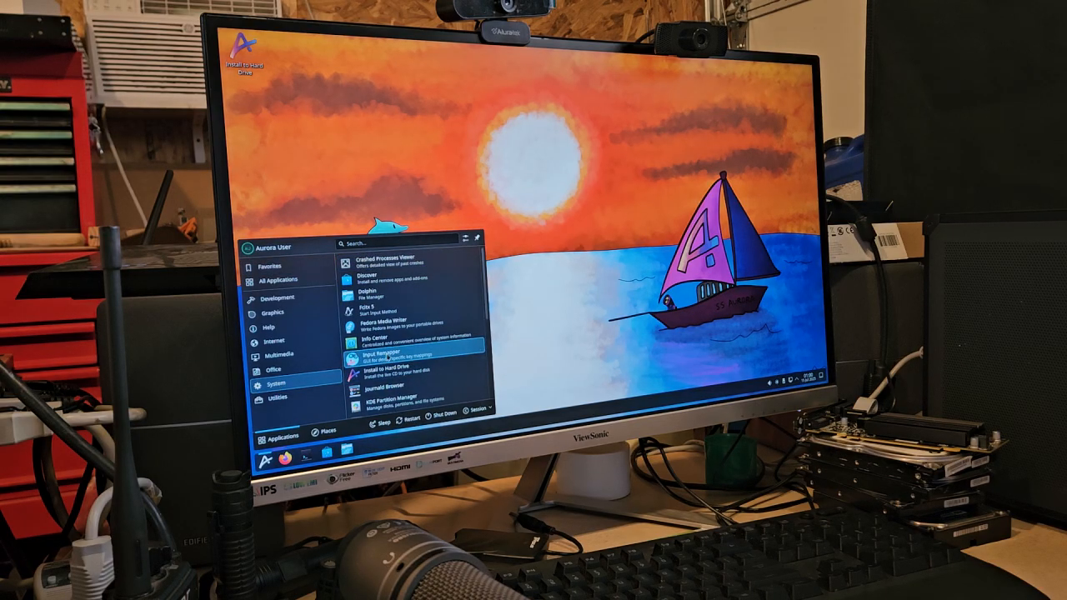
scroll(down, 3)
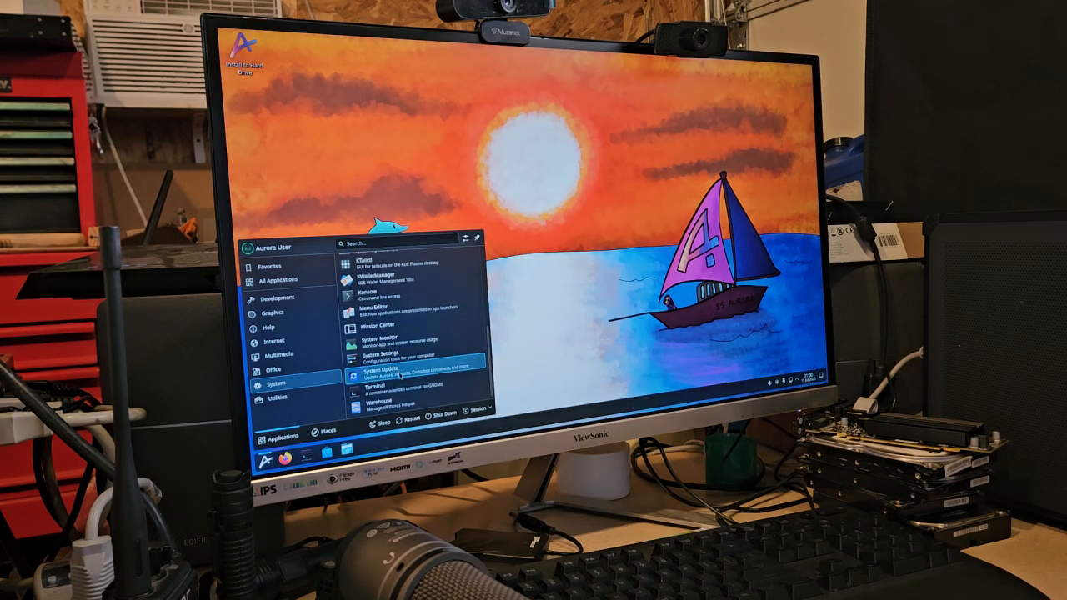
mouse_move(400, 408)
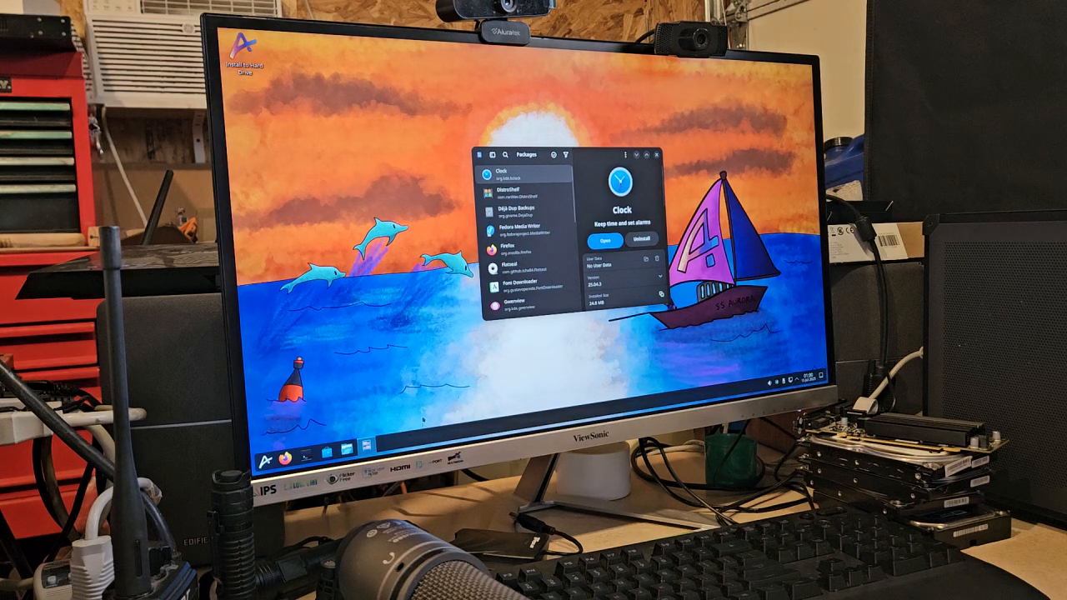
Close the Warehouse package manager, leaving System Settings on Quick Settings
click(260, 453)
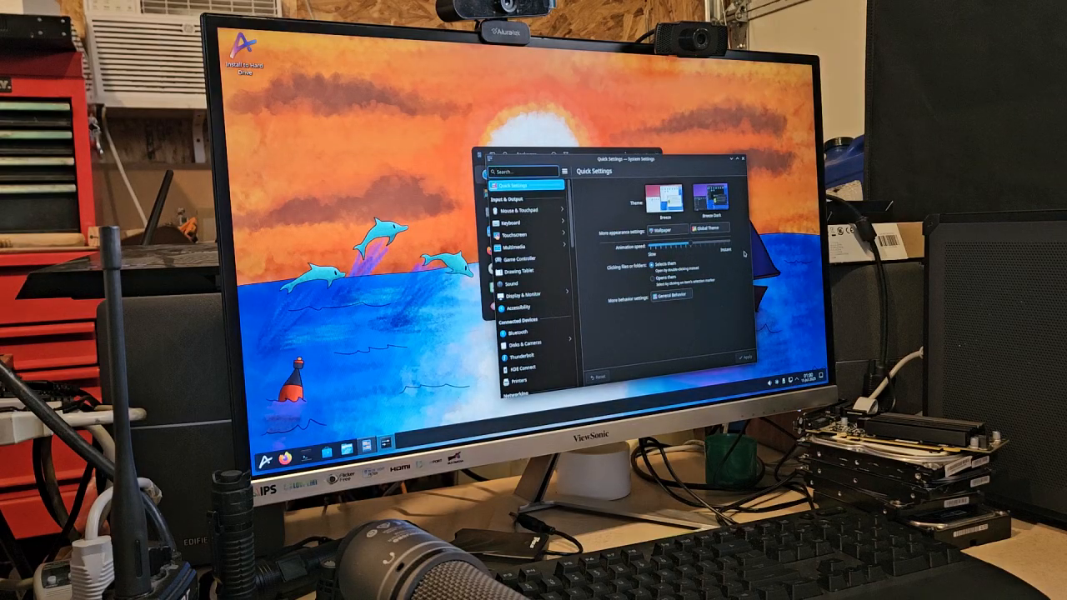
Choose the Breeze light theme thumbnail in Quick Settings
click(703, 226)
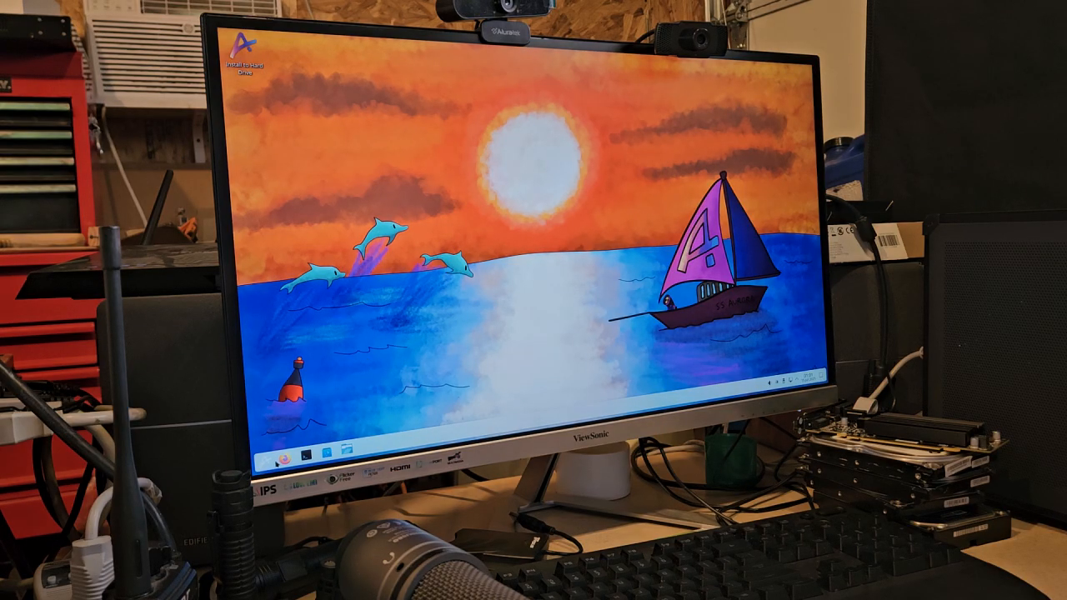
click(270, 456)
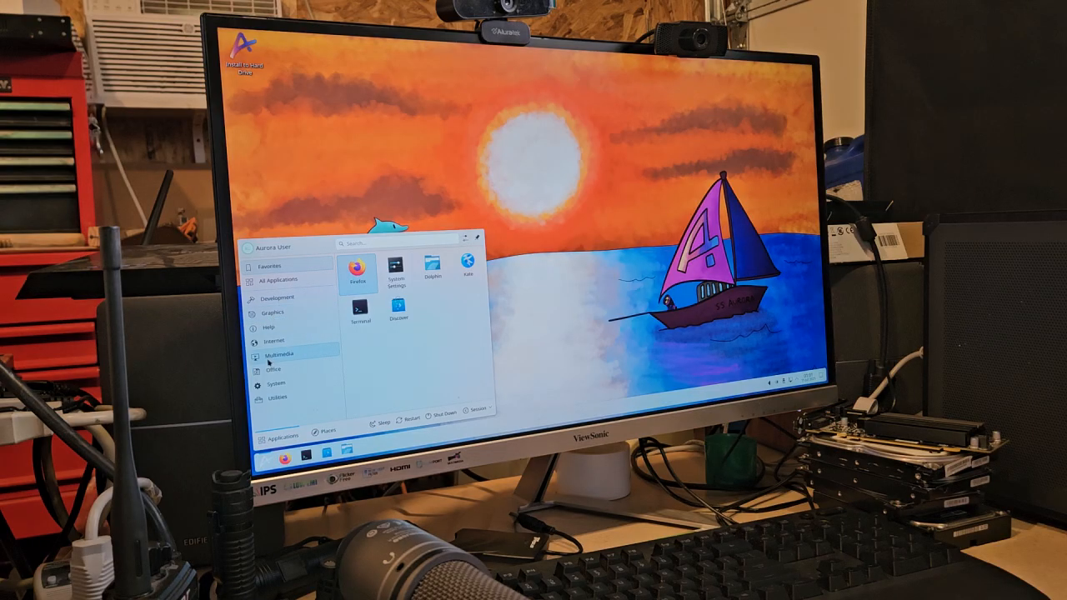
mouse_move(280, 382)
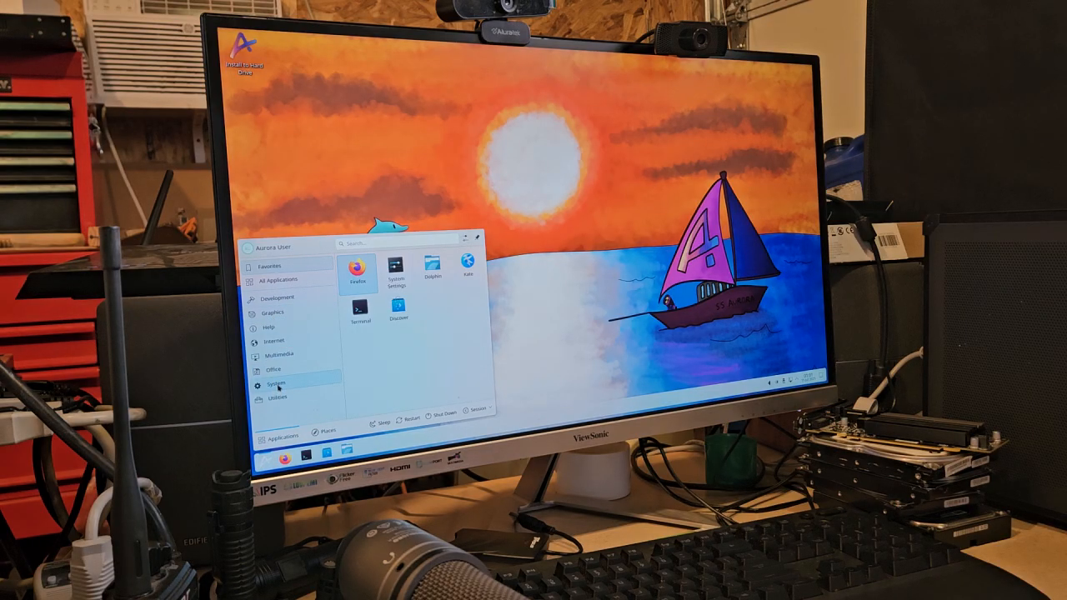
click(275, 384)
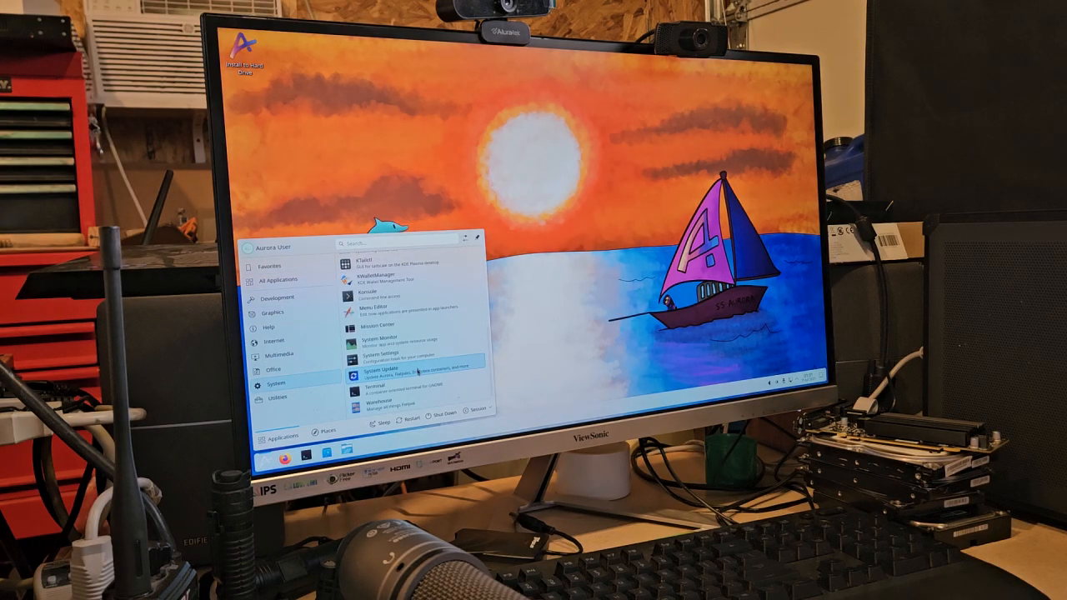
mouse_move(400, 385)
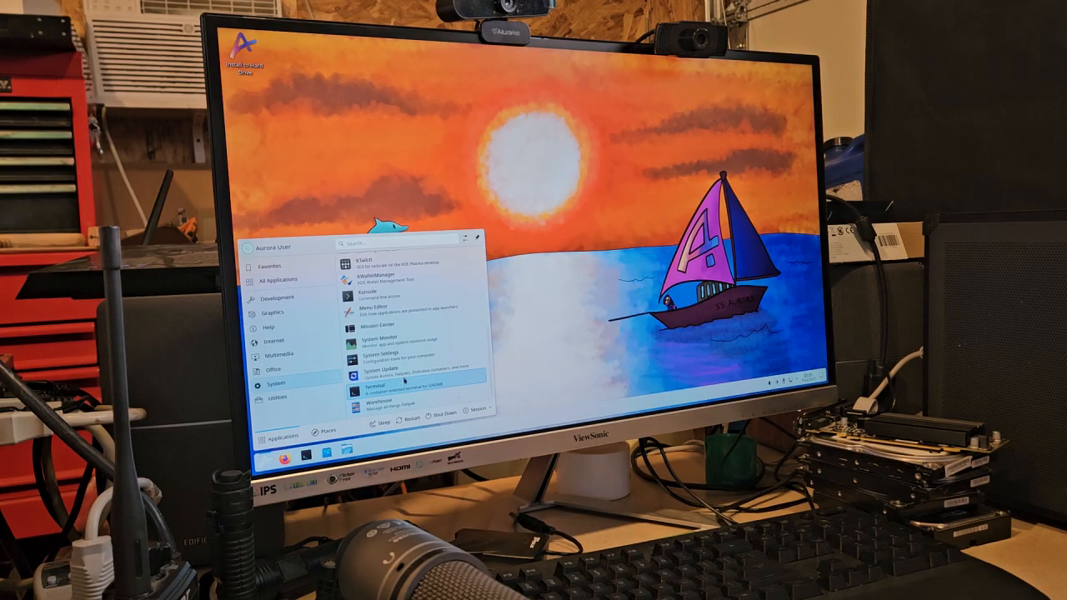
mouse_move(379, 357)
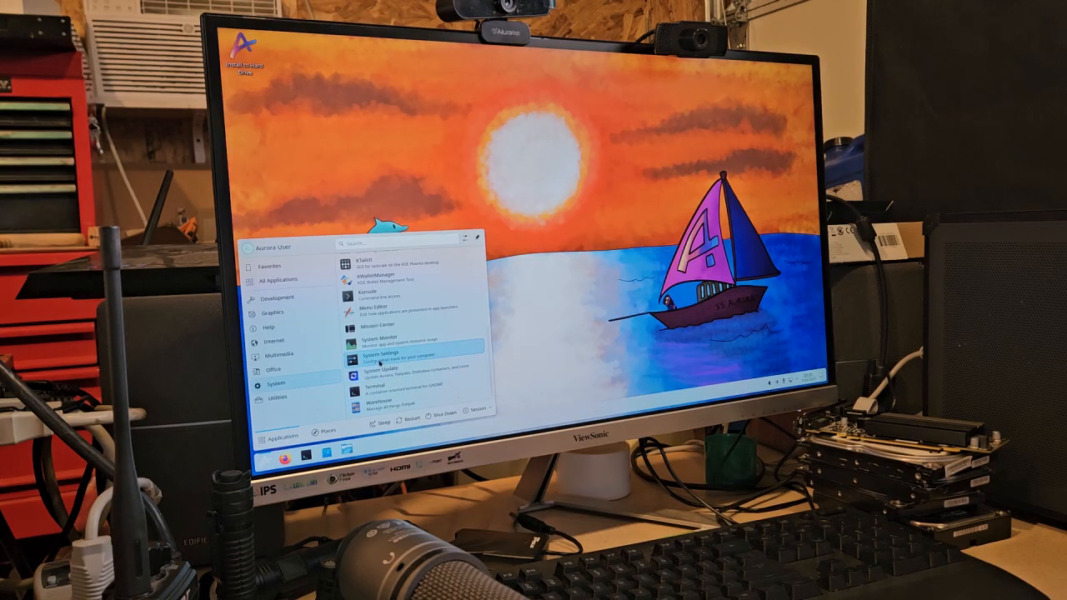
click(380, 357)
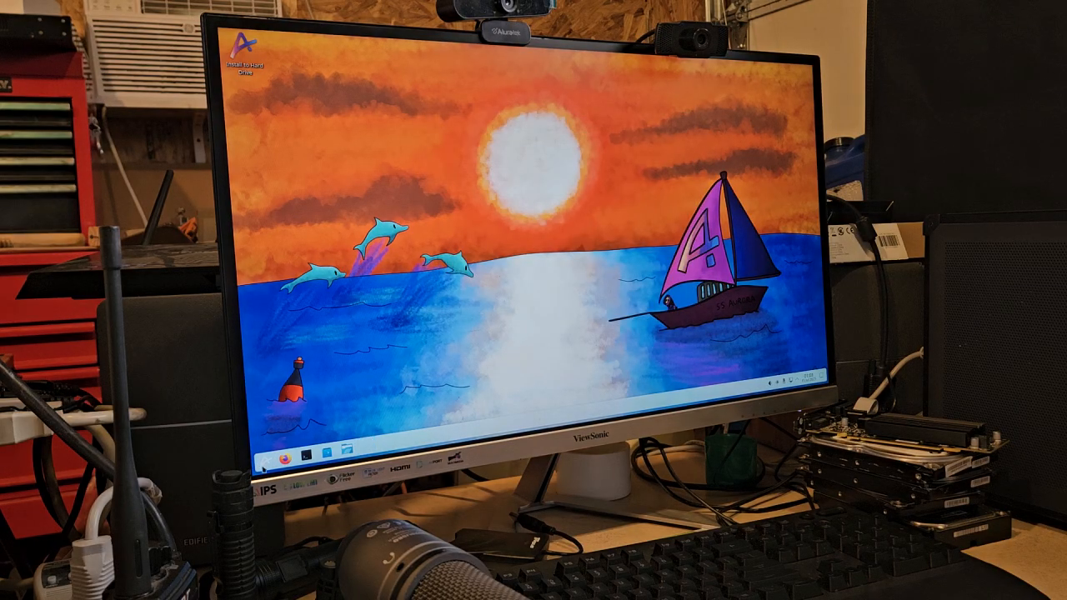
Bring up the launcher's All Applications list and scroll down through its first categories
click(270, 457)
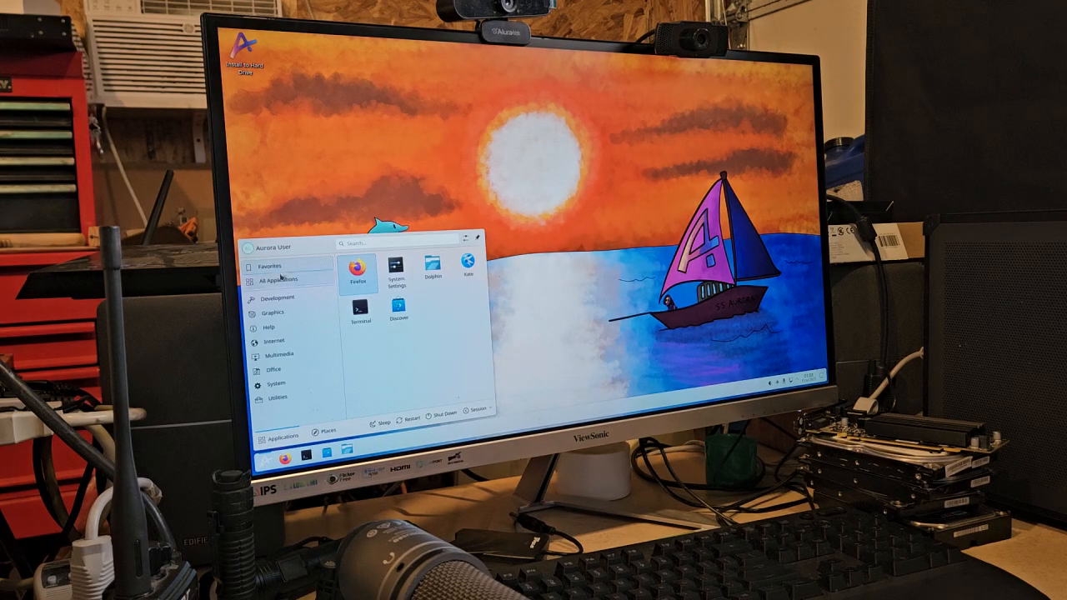
click(283, 278)
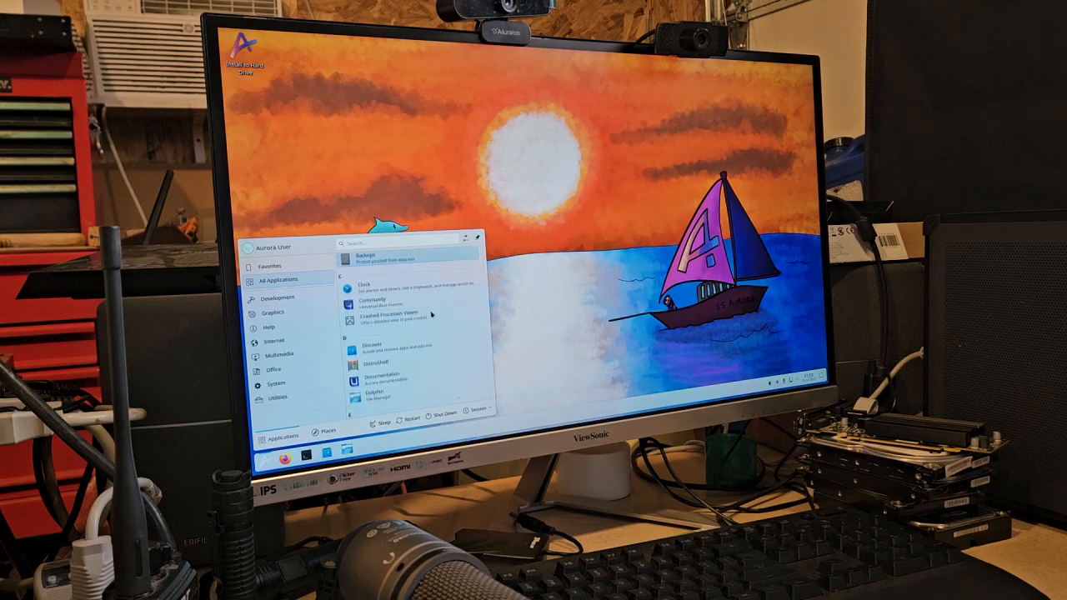
scroll(down, 3)
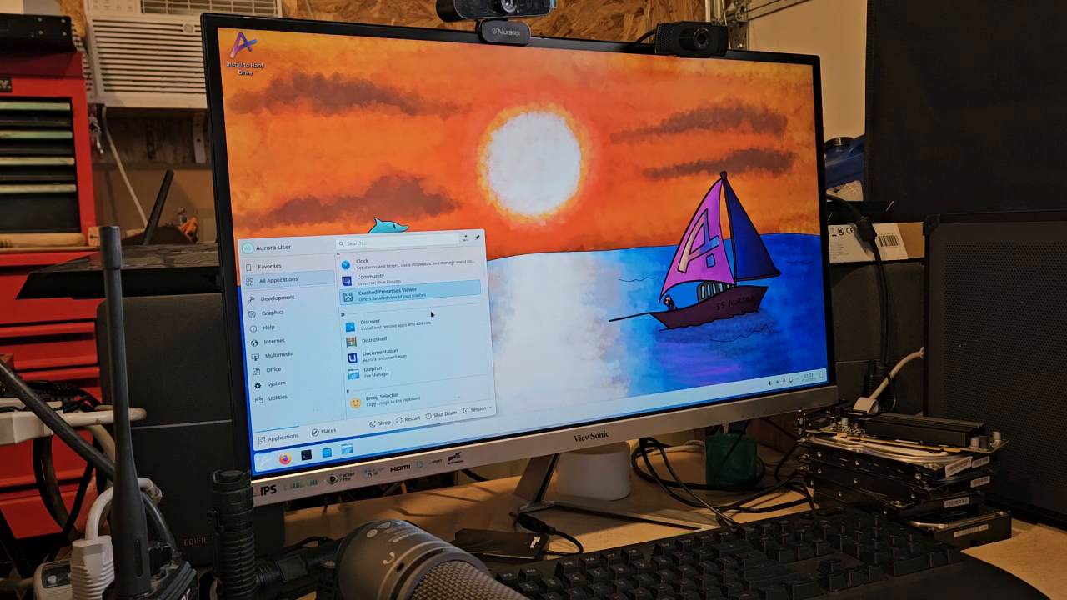
mouse_move(403, 340)
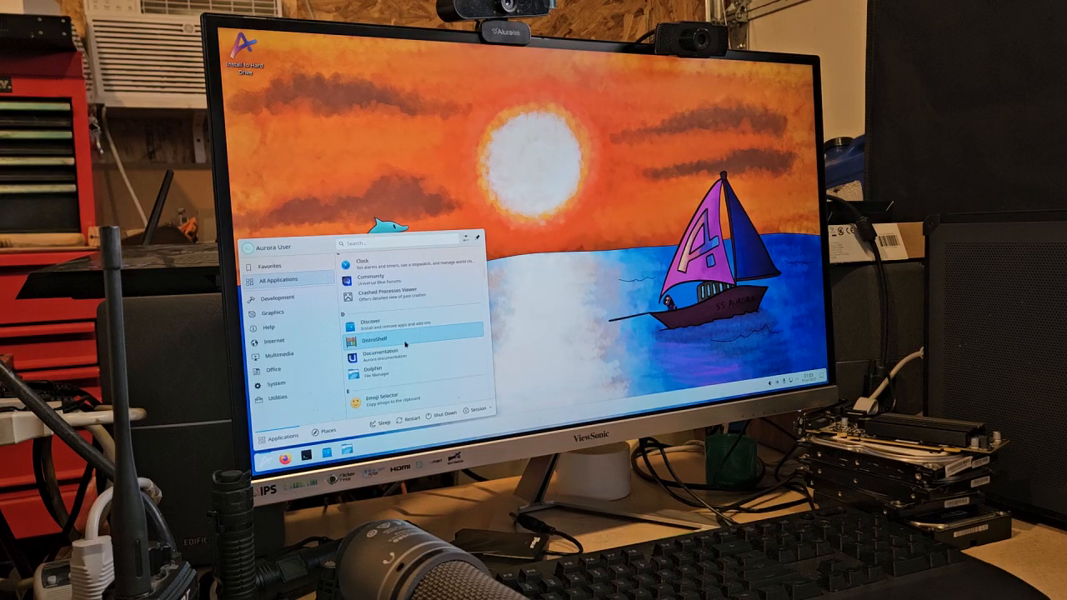
scroll(down, 3)
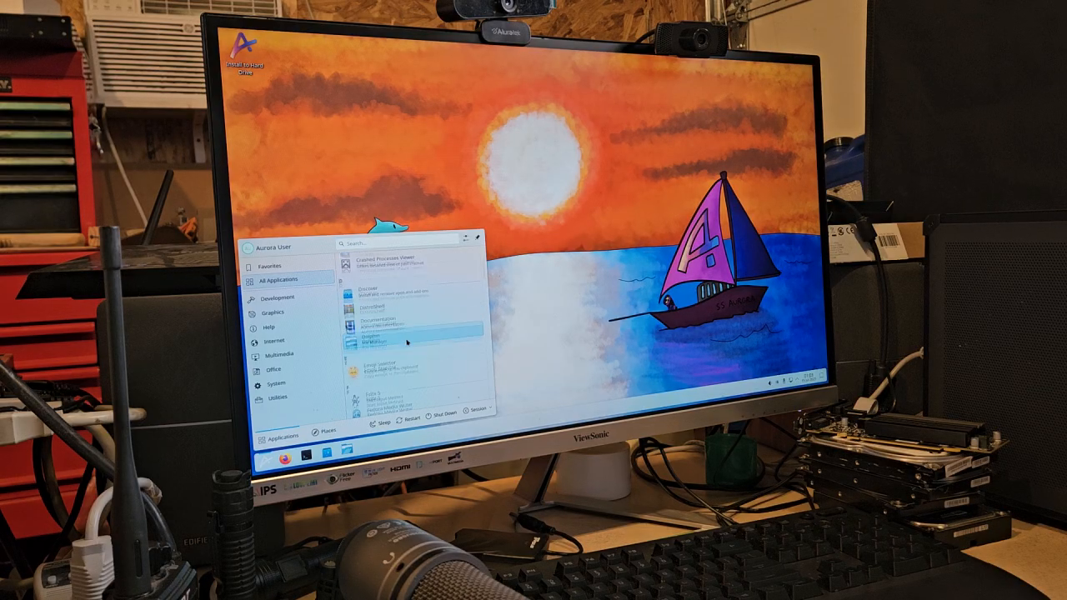
scroll(down, 3)
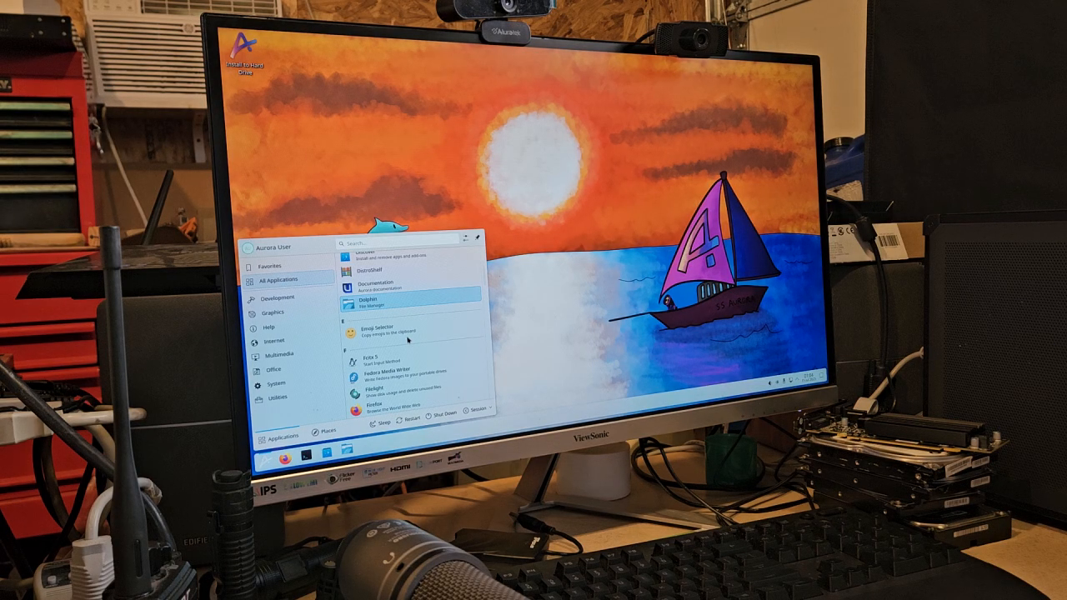
scroll(down, 3)
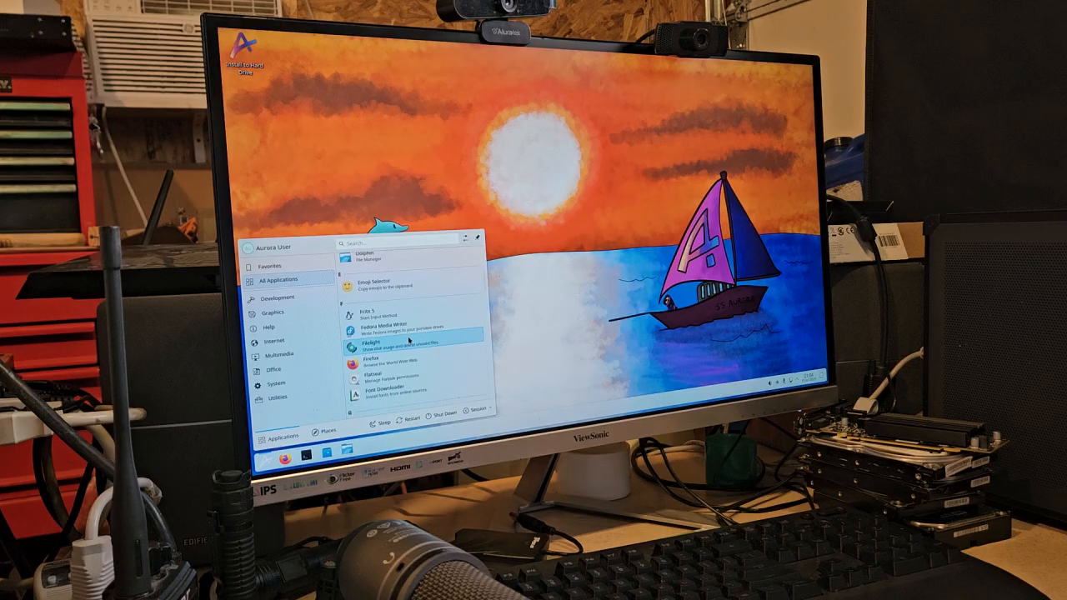
scroll(down, 3)
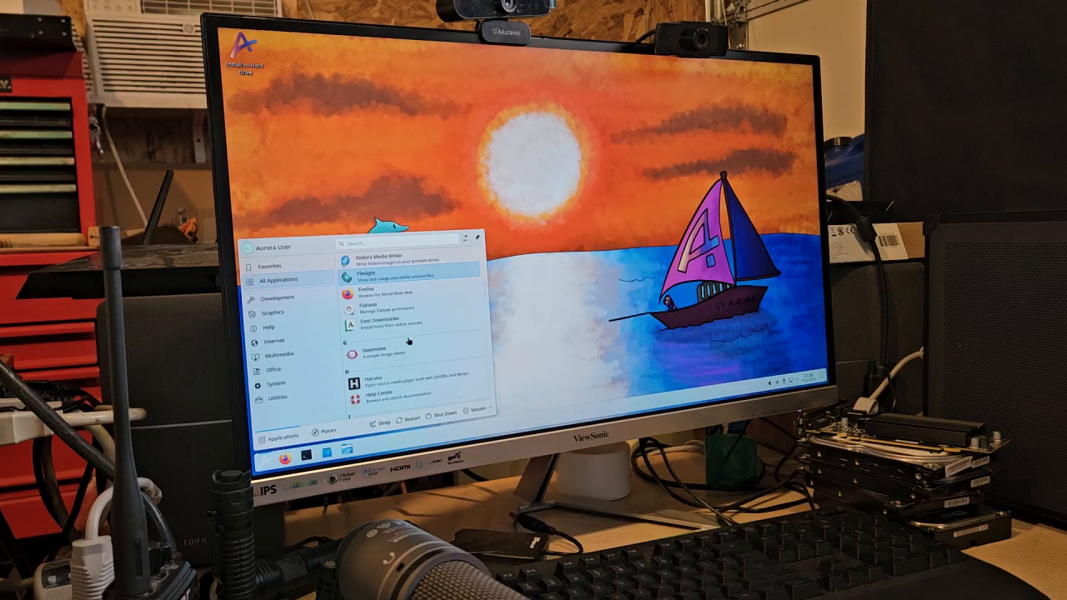
scroll(down, 3)
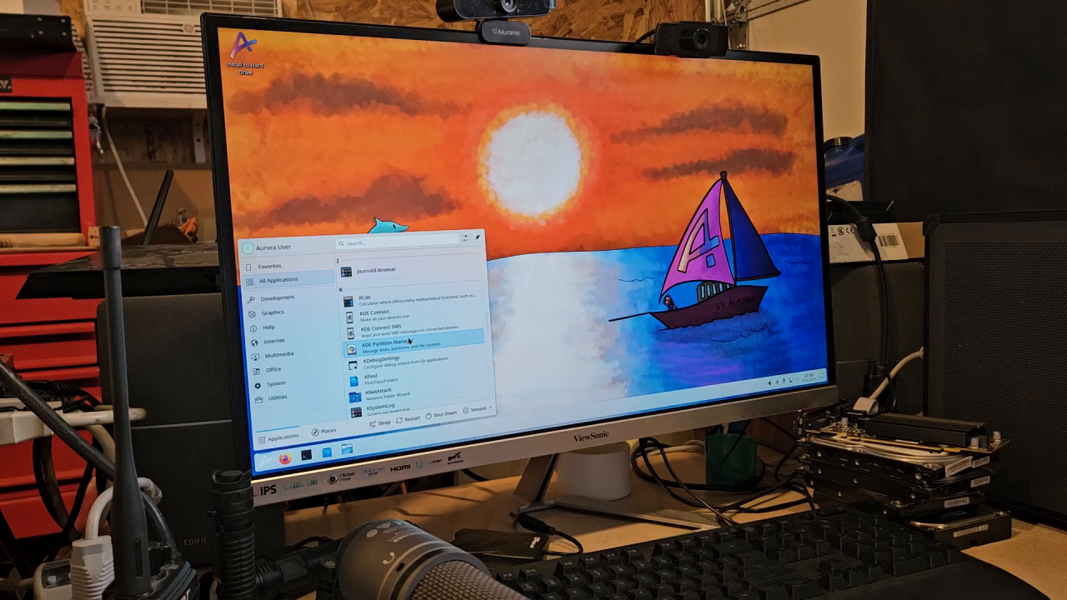
Continue scrolling the full application list down to the Development category entries
scroll(down, 3)
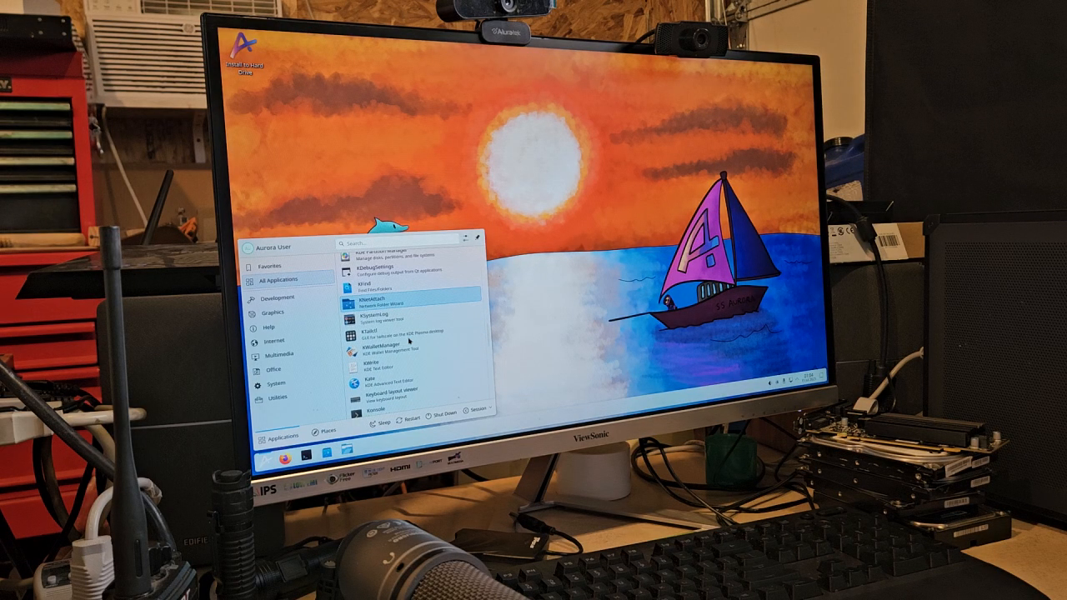
scroll(down, 3)
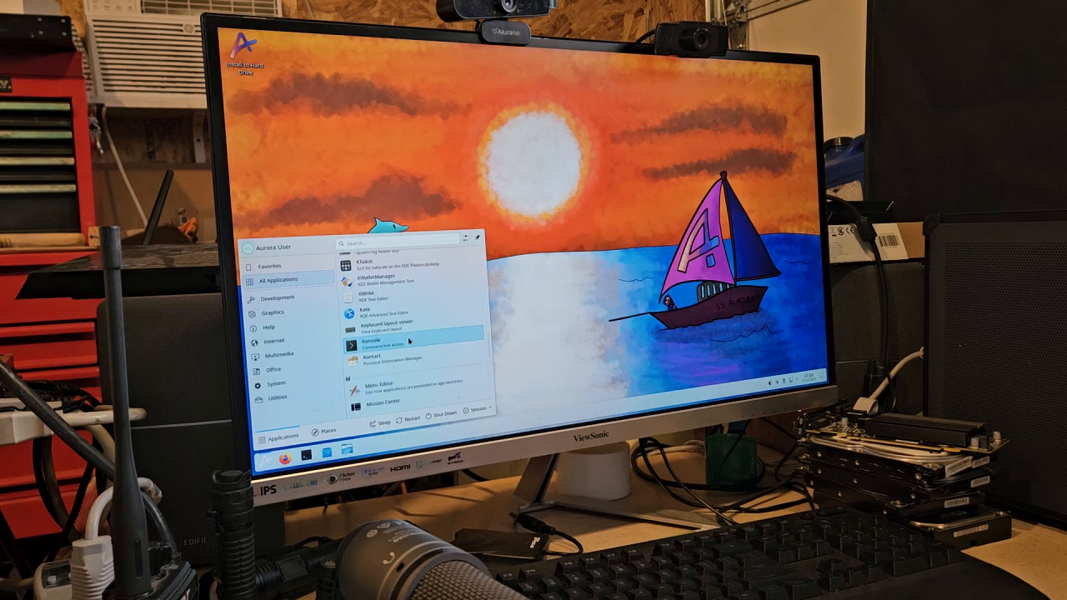
scroll(down, 3)
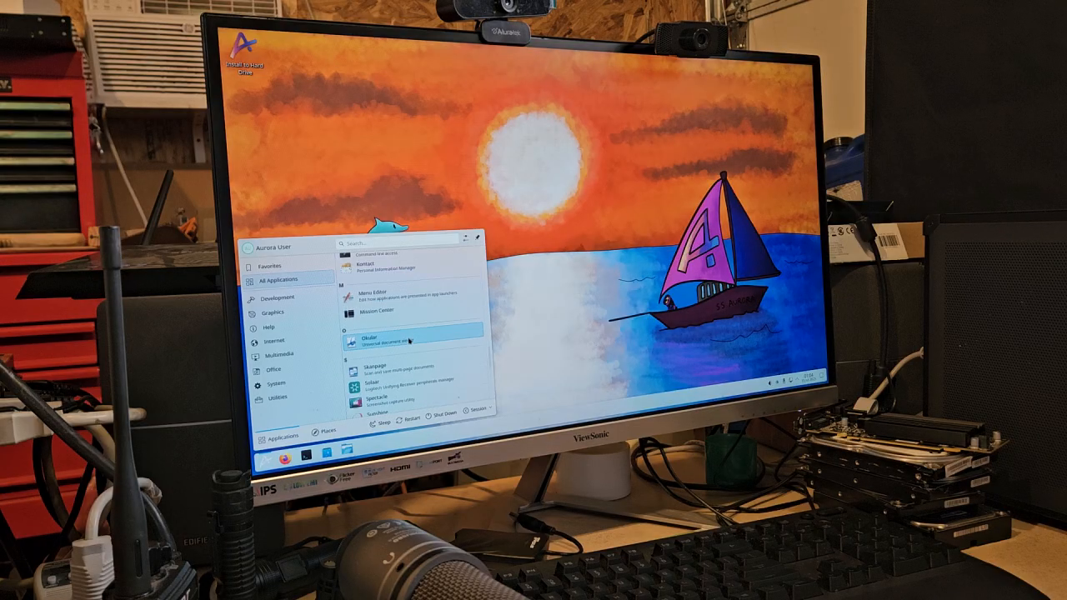
scroll(down, 3)
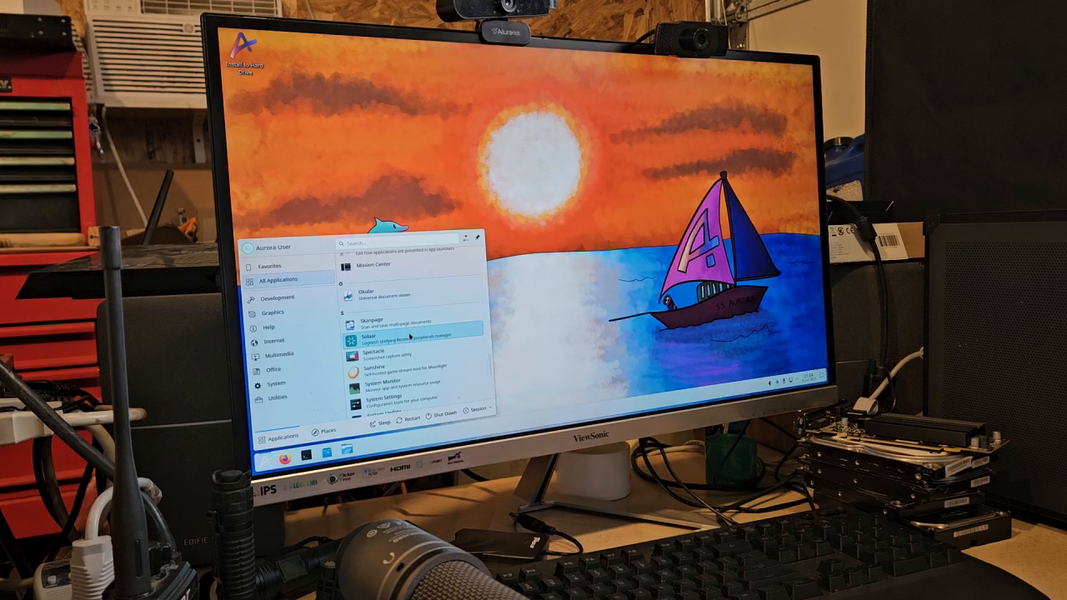
scroll(down, 3)
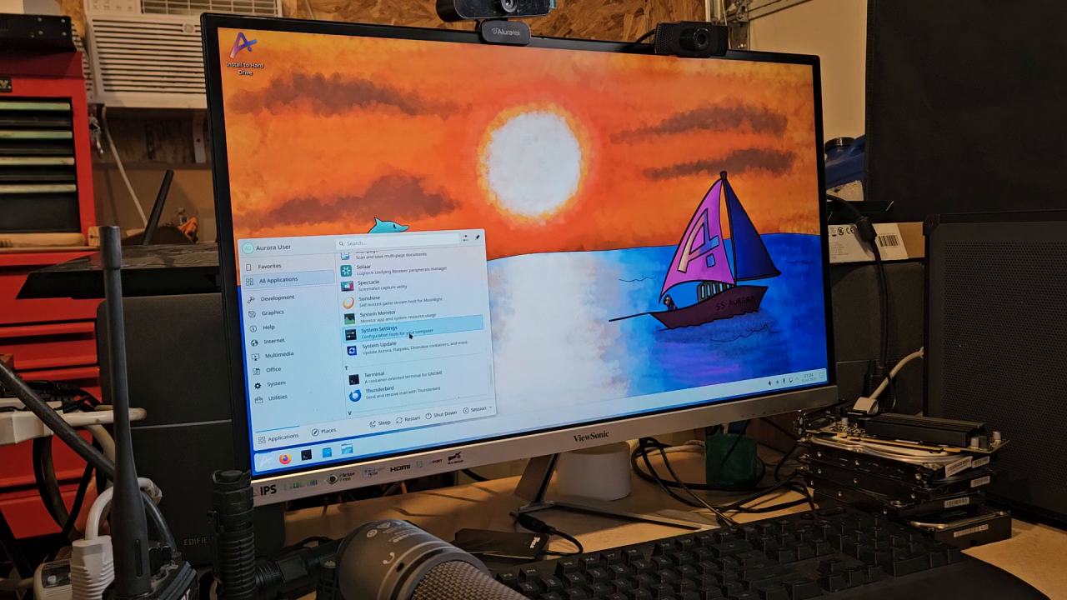
scroll(down, 3)
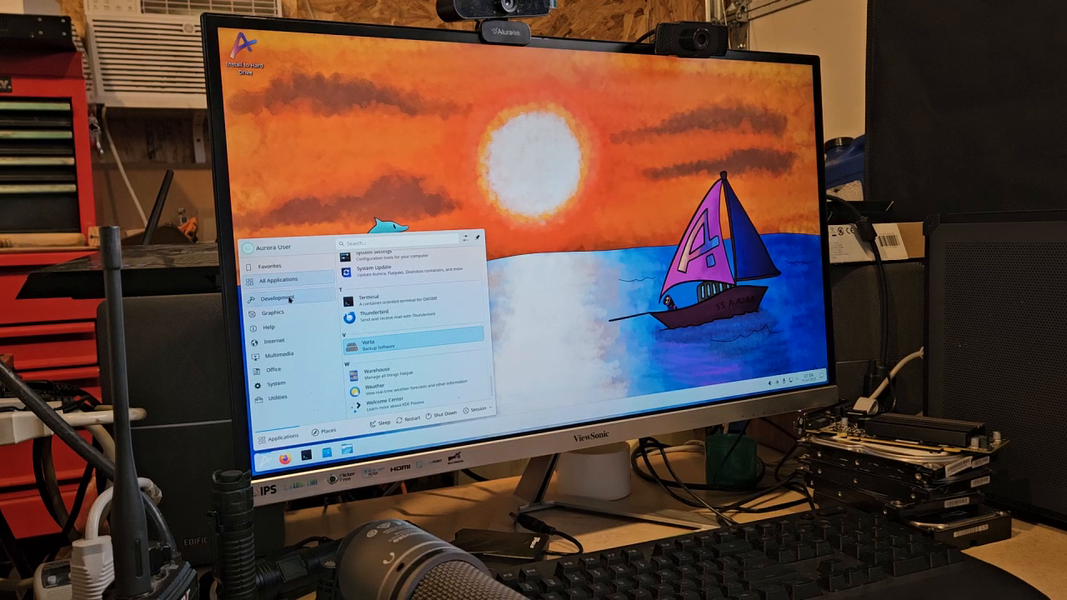
Browse the Graphics, Internet and Office categories in the launcher sidebar, then the next category
click(273, 311)
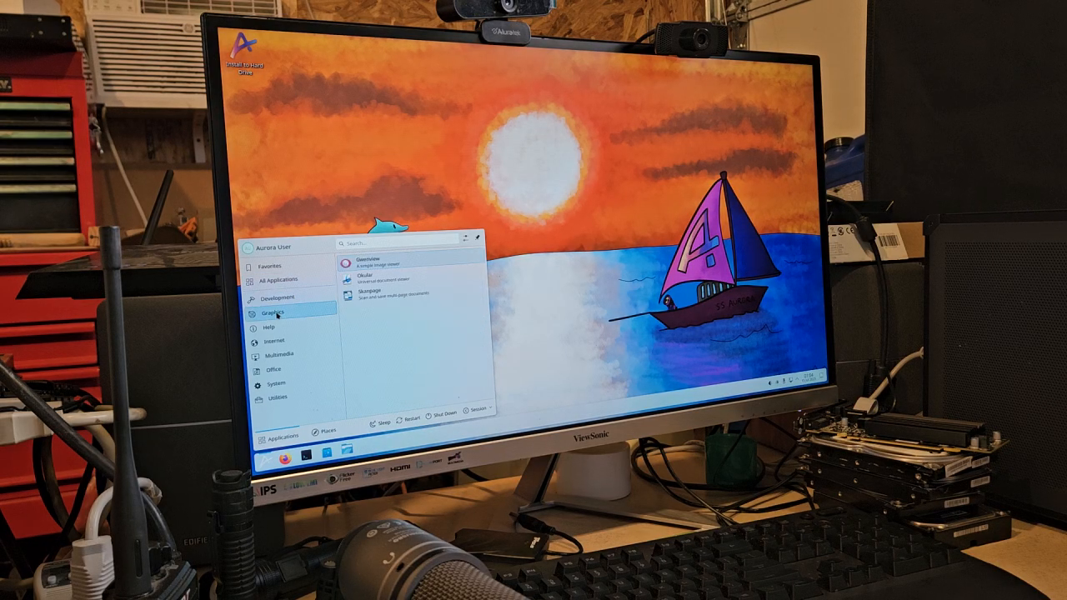
mouse_move(275, 340)
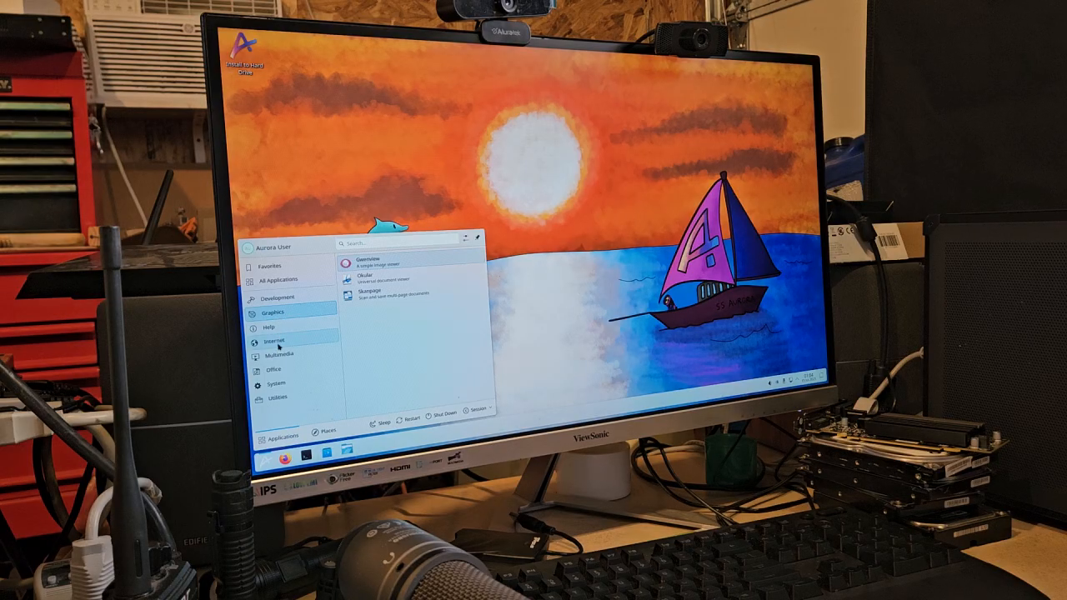
click(277, 340)
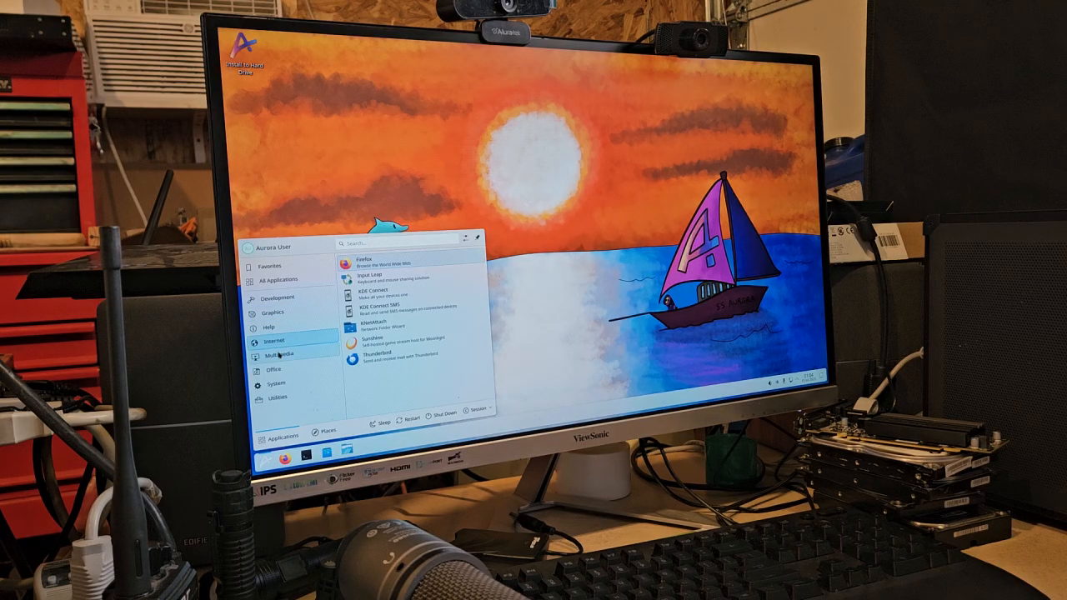
click(285, 354)
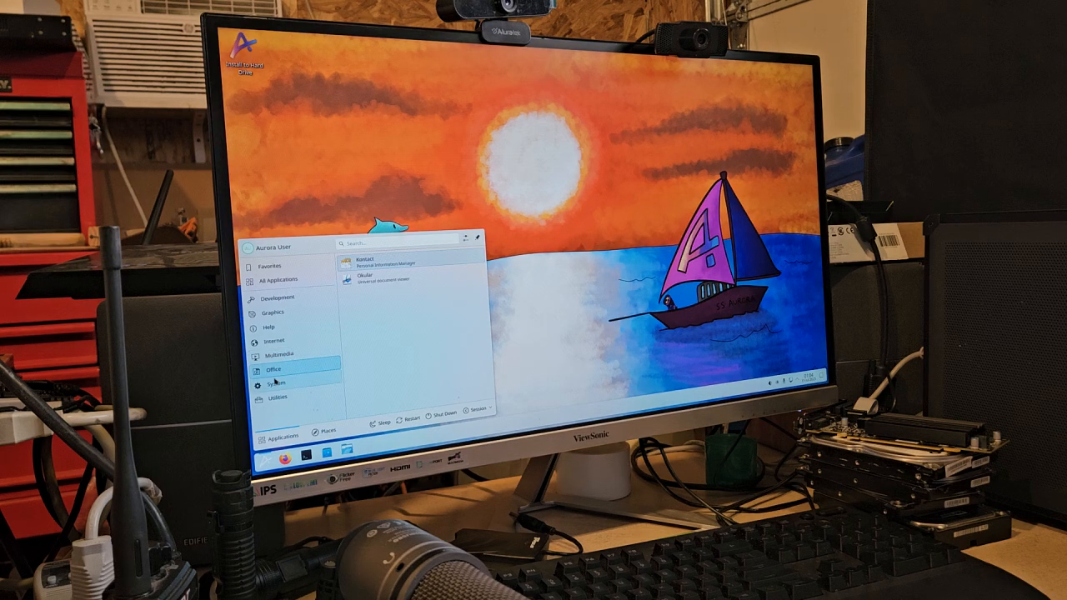
click(275, 381)
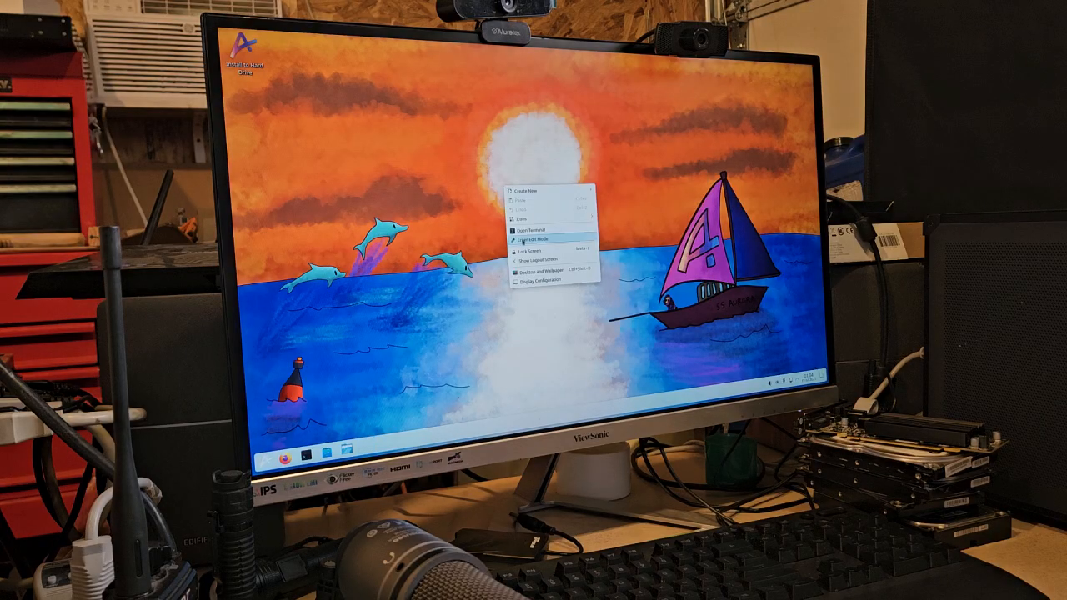
In wallpaper settings, scroll the Images grid and preview the purple patterned wallpaper
click(540, 270)
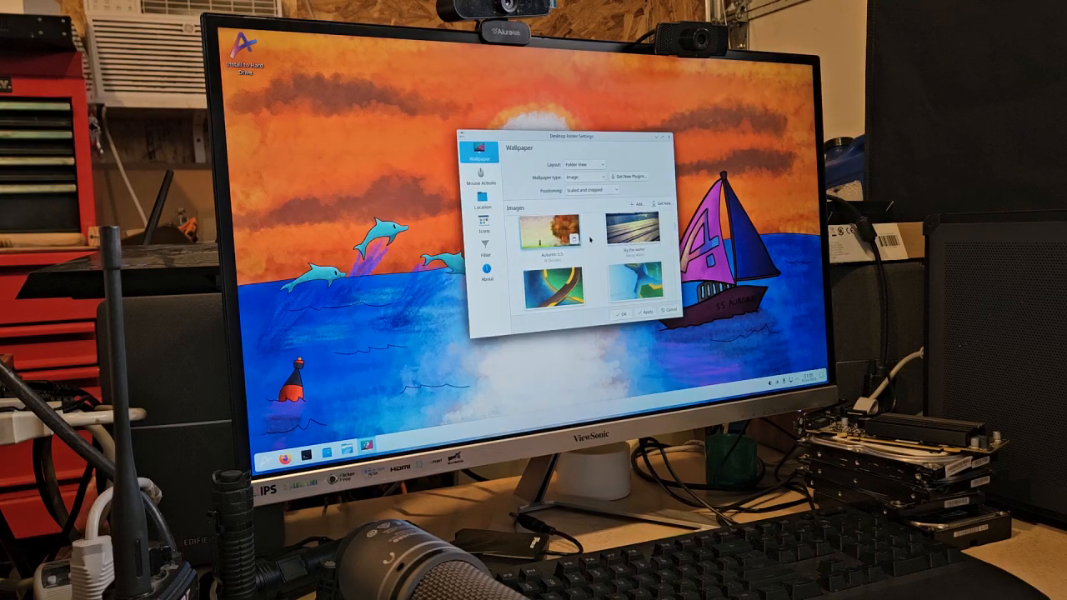
scroll(down, 3)
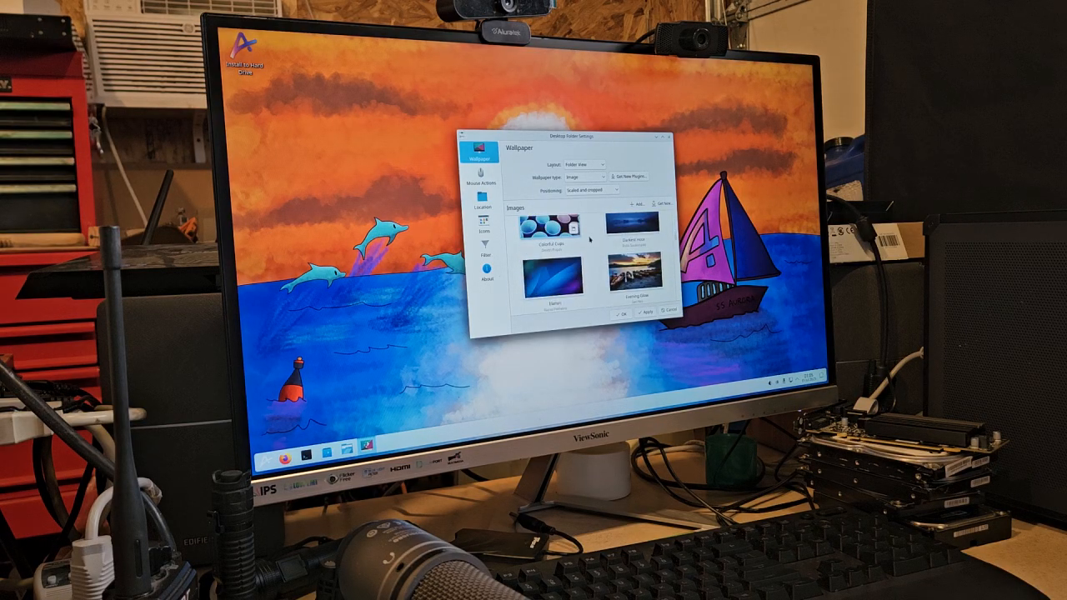
scroll(down, 3)
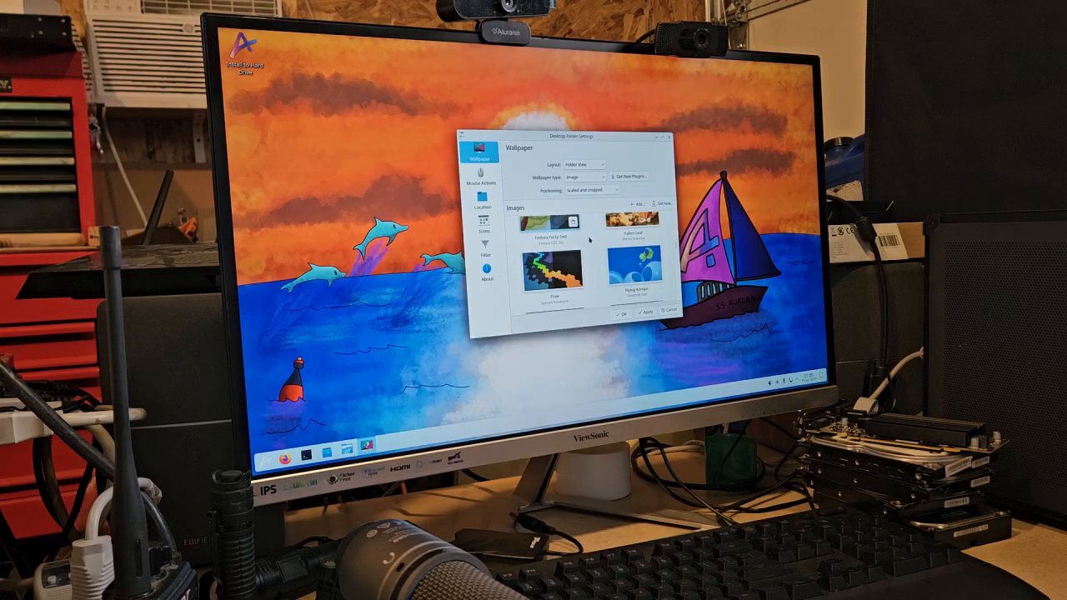
scroll(down, 3)
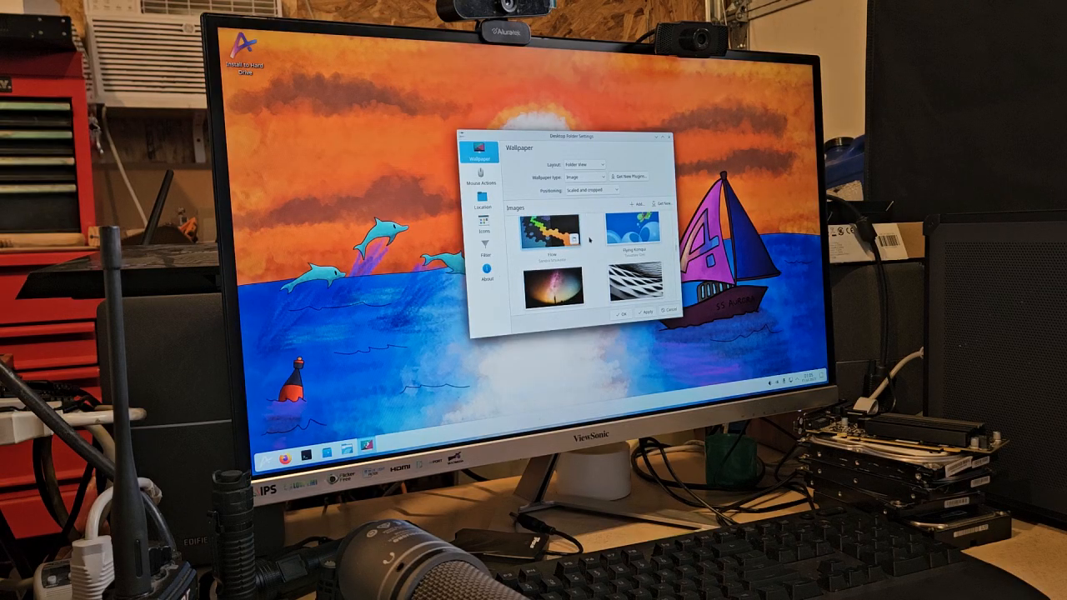
scroll(down, 3)
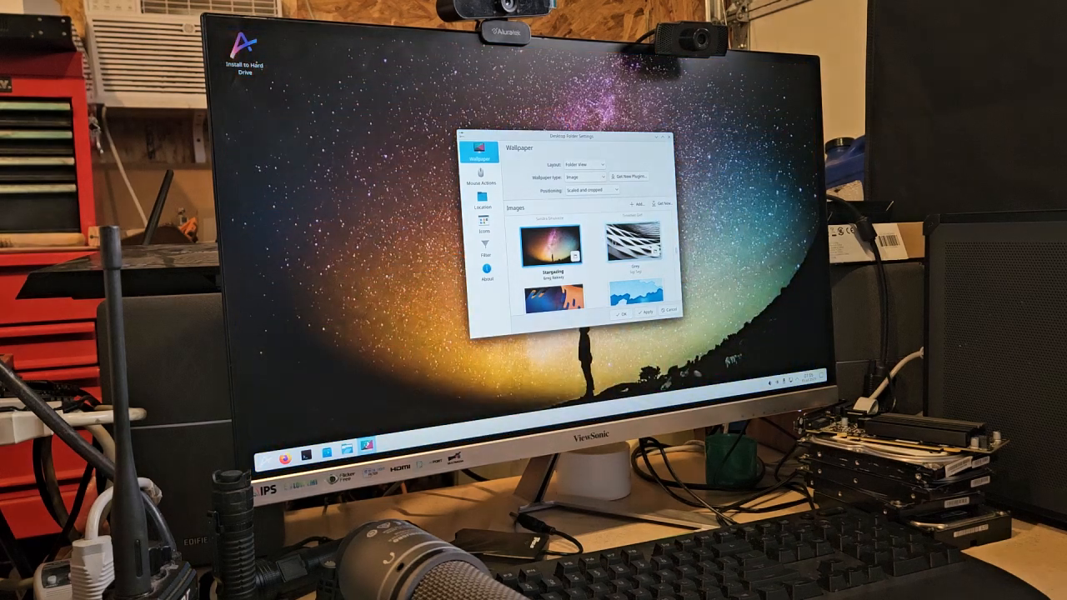
scroll(down, 3)
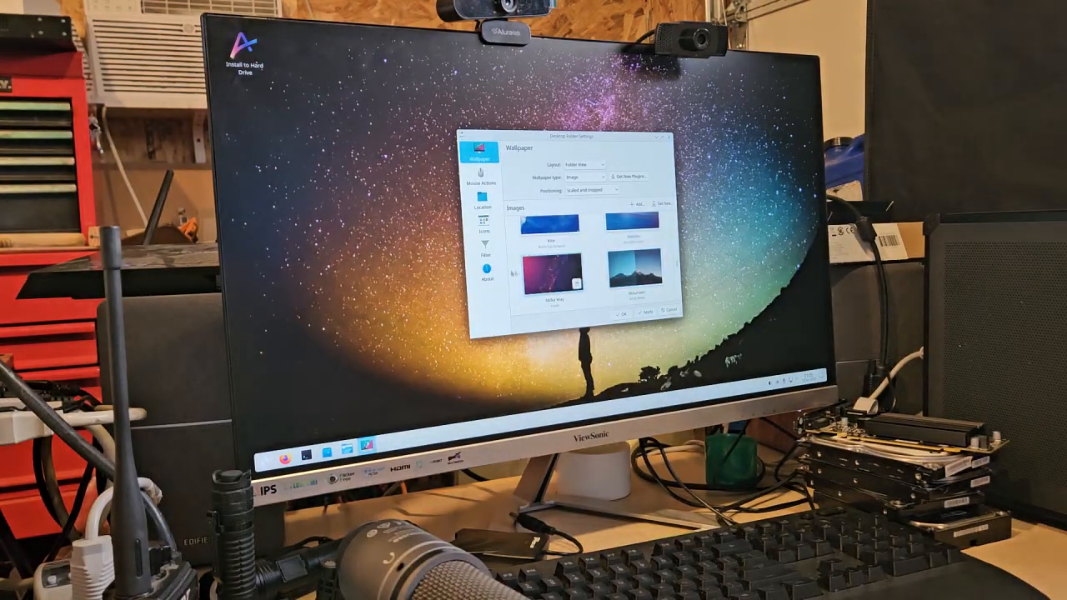
click(553, 270)
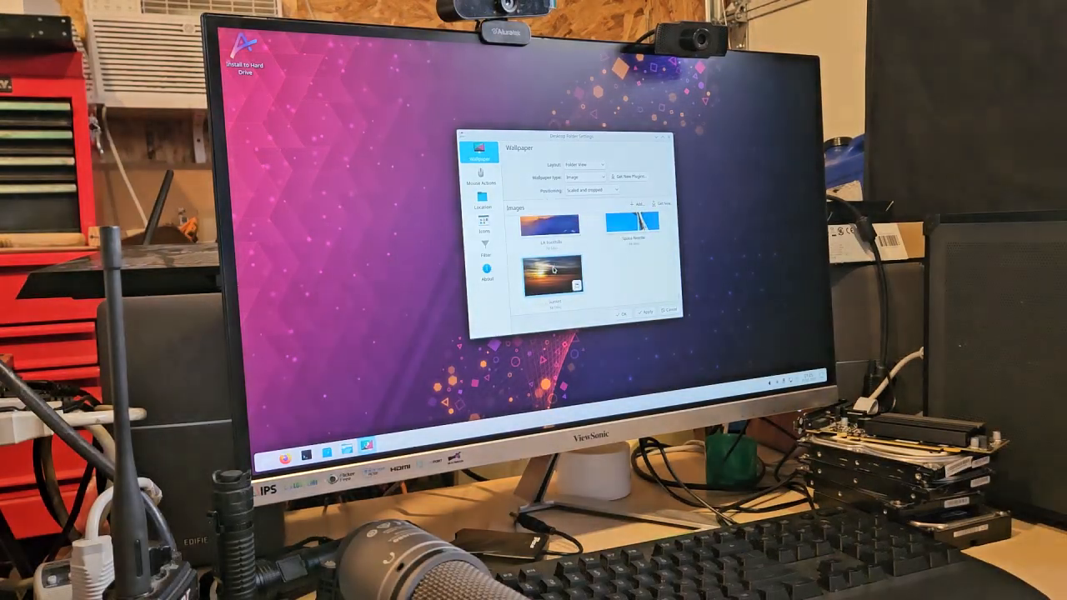
Preview the golden mountain sky wallpaper, then the aerial beach-and-ocean one
click(553, 226)
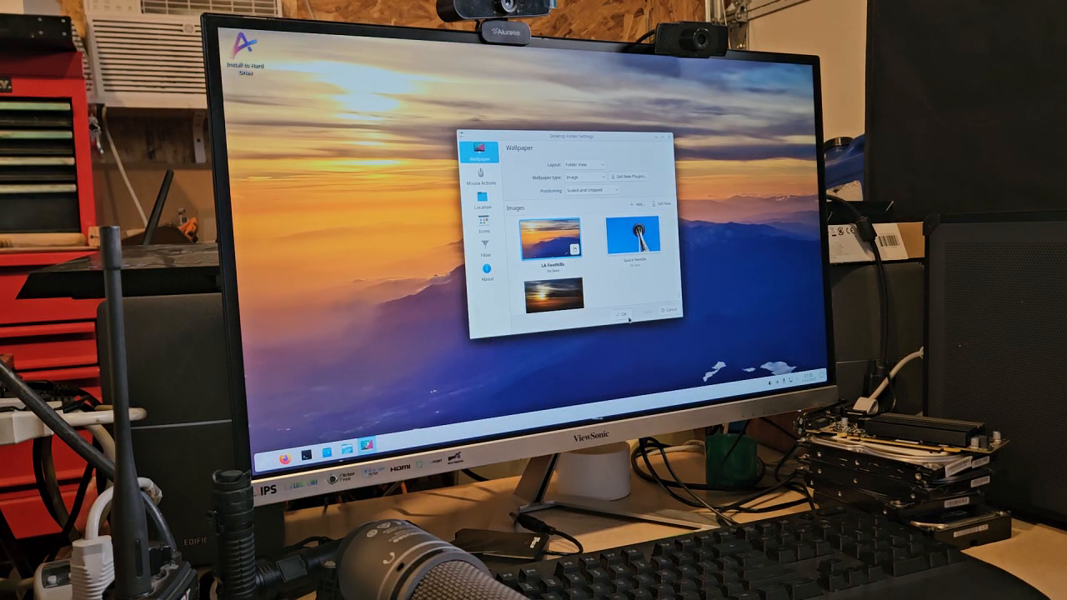
click(623, 314)
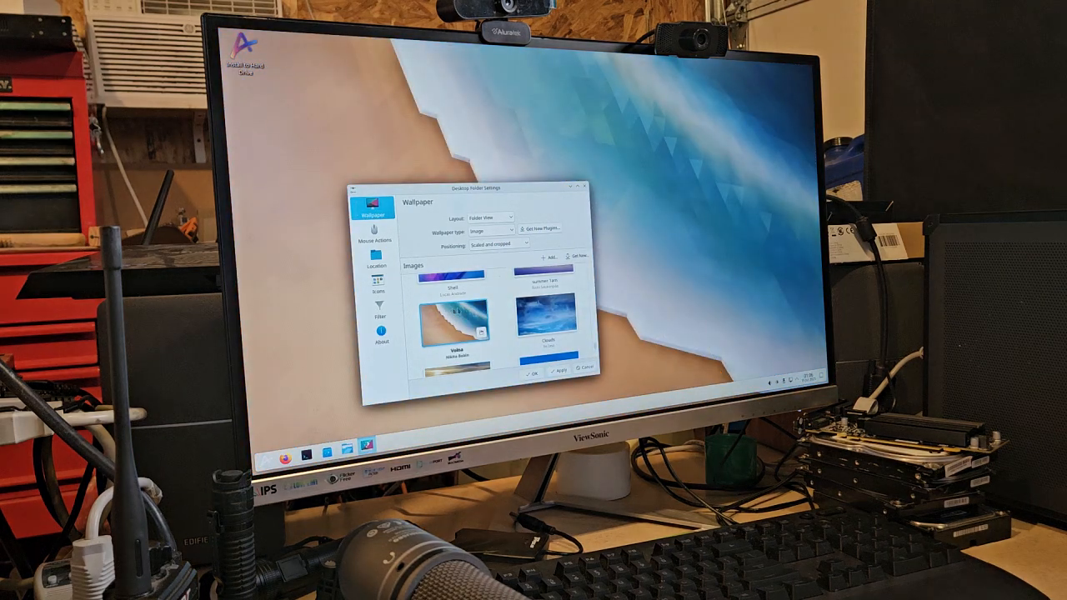
Preview the illustrated landscape wallpaper, then set the starry night-sky image as wallpaper
scroll(up, 3)
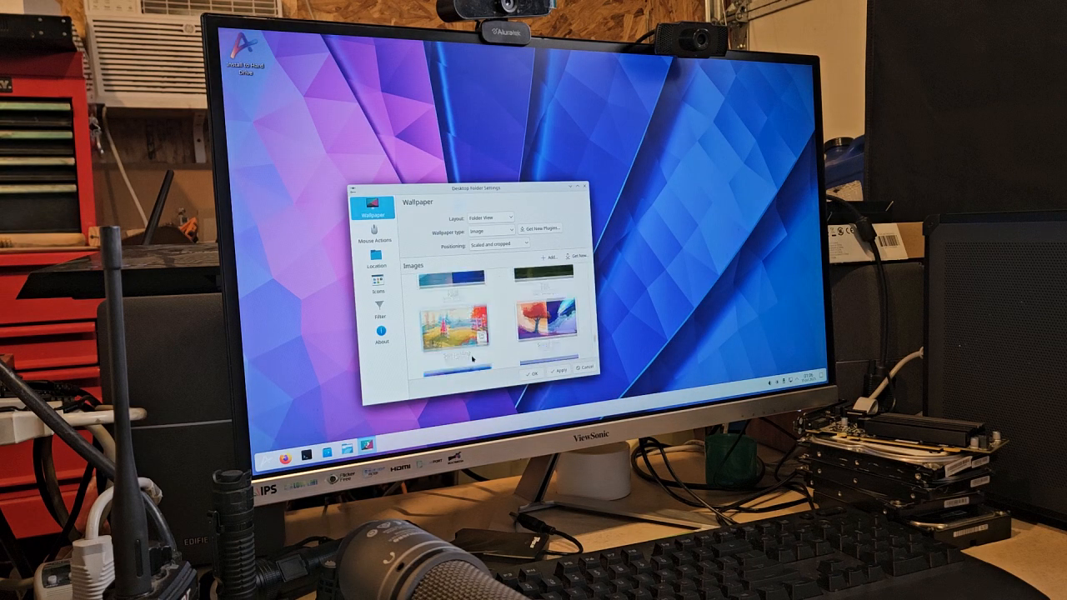
click(453, 332)
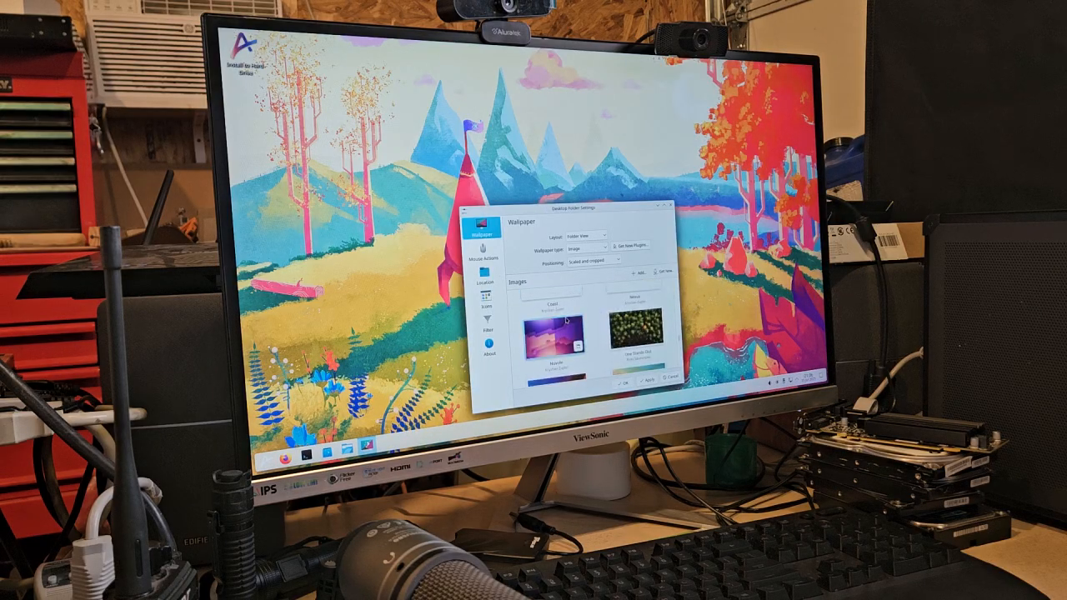
scroll(down, 3)
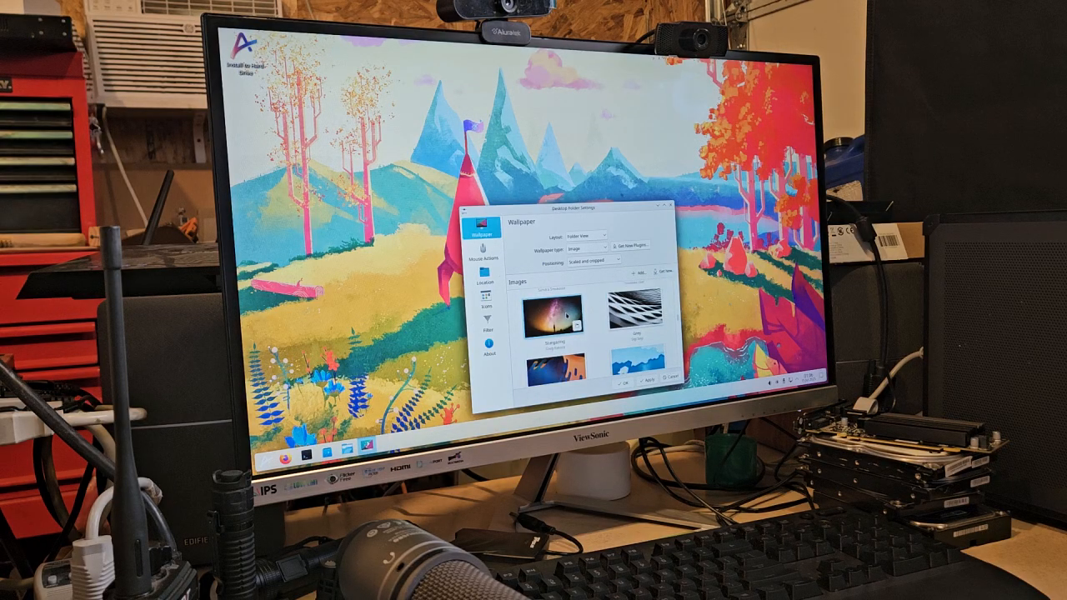
click(553, 324)
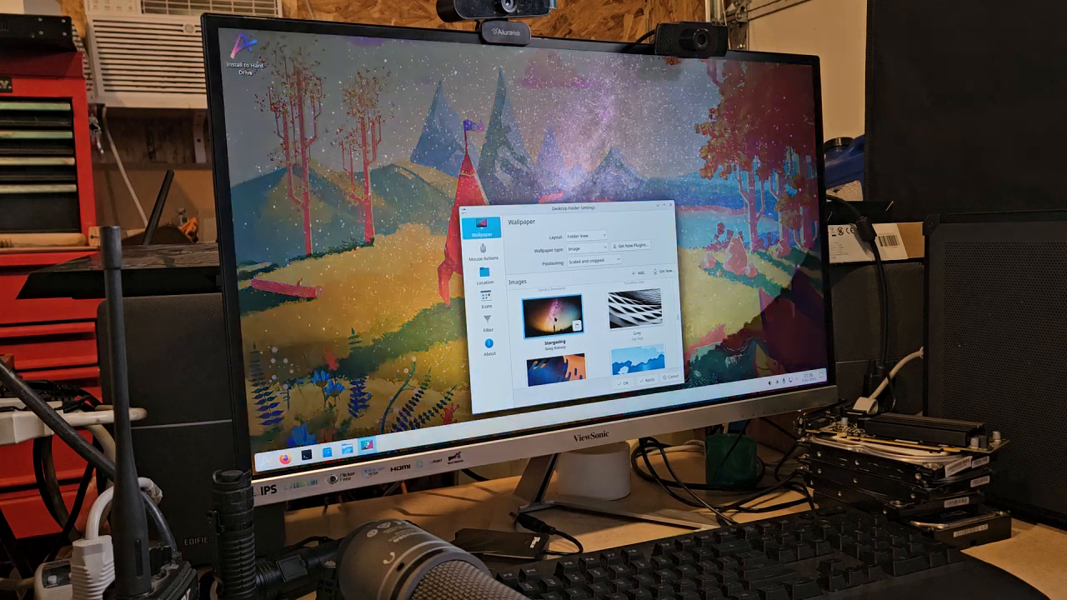
click(553, 314)
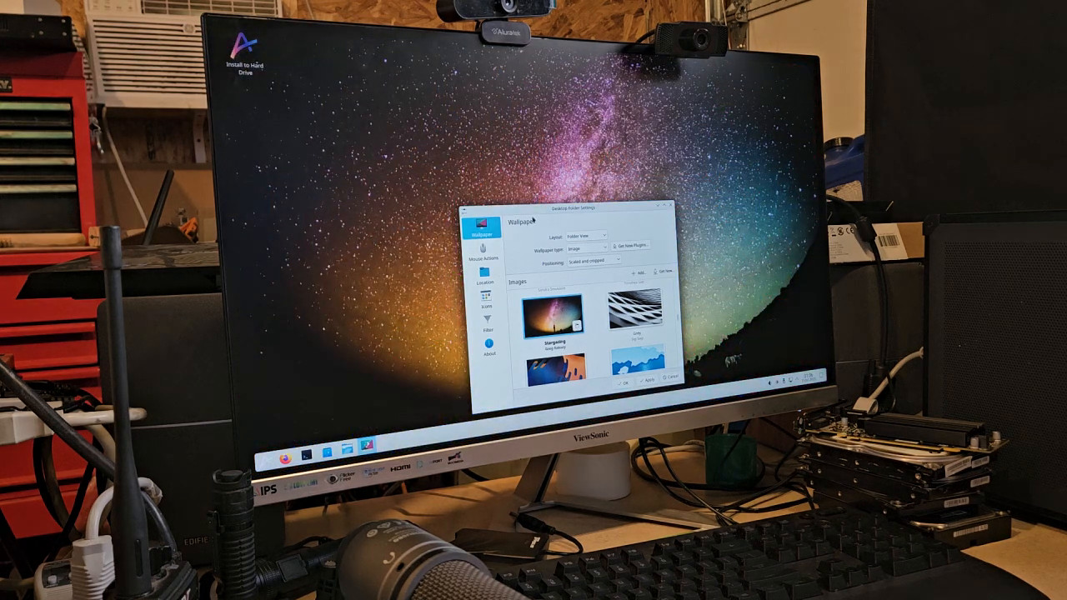